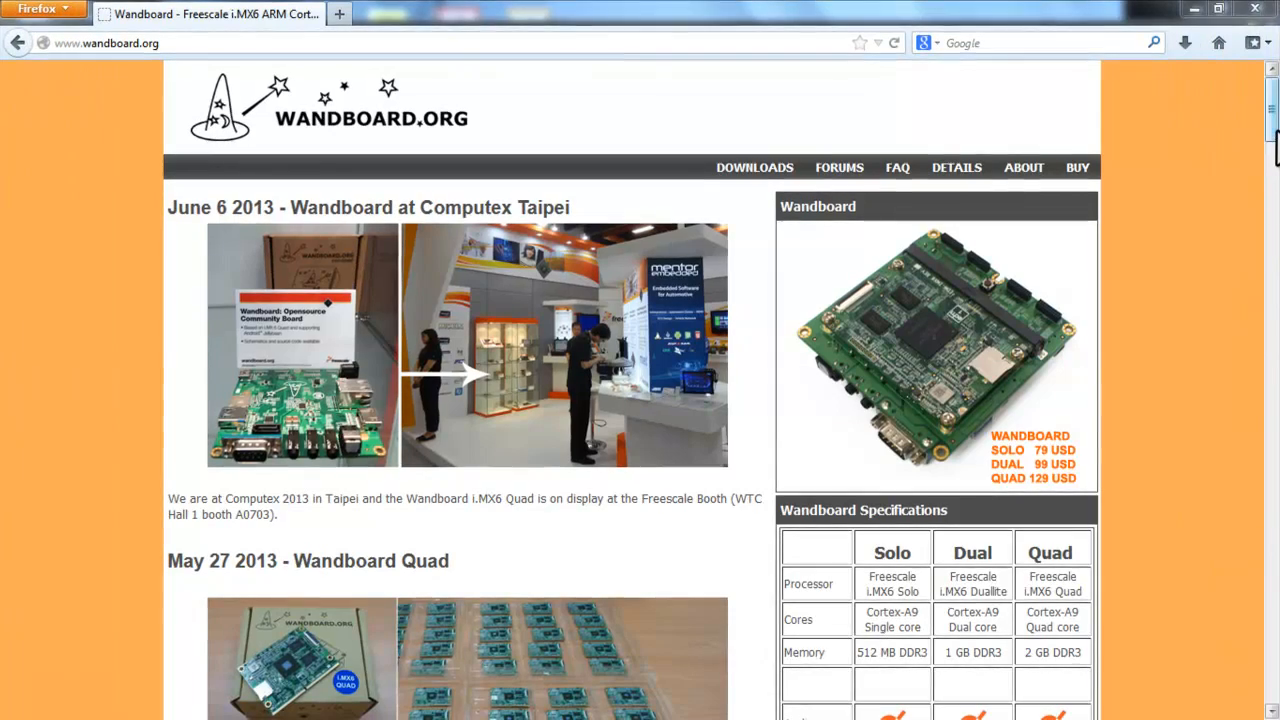
Step: Go to the Wandboard.org Forums page and scroll through the discussion group topics
scroll("down", 3)
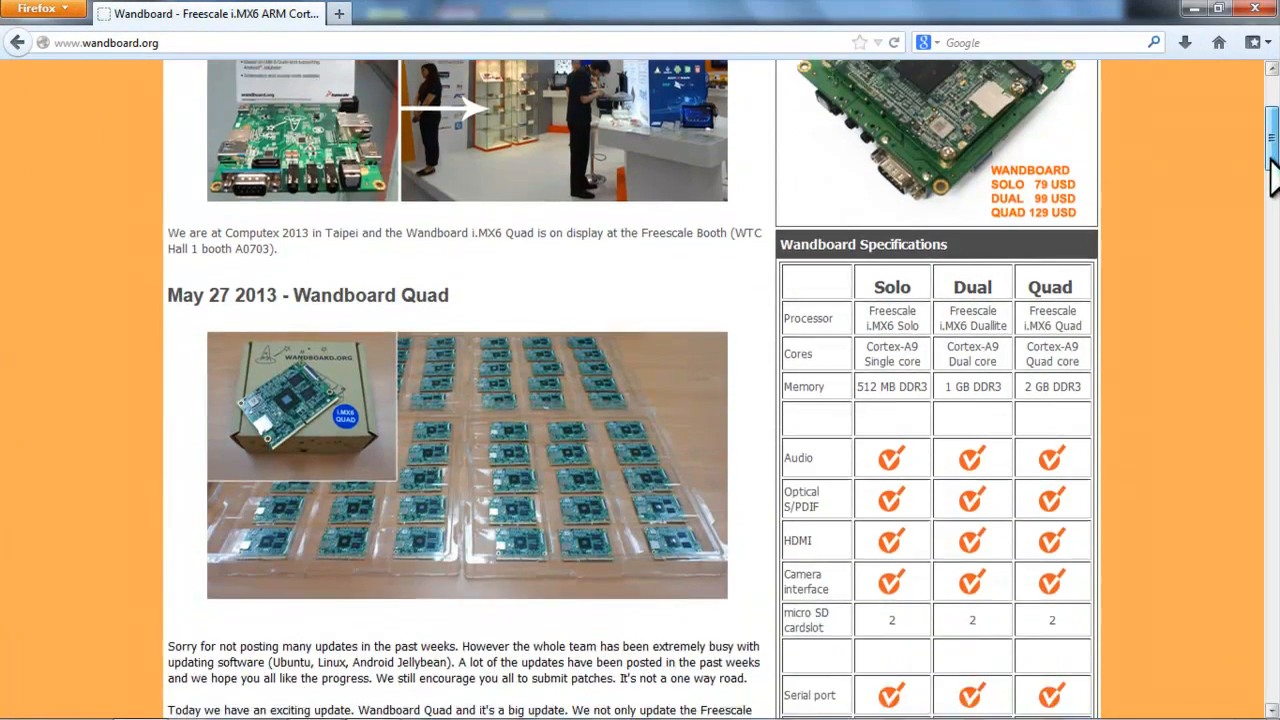
scroll("down", 3)
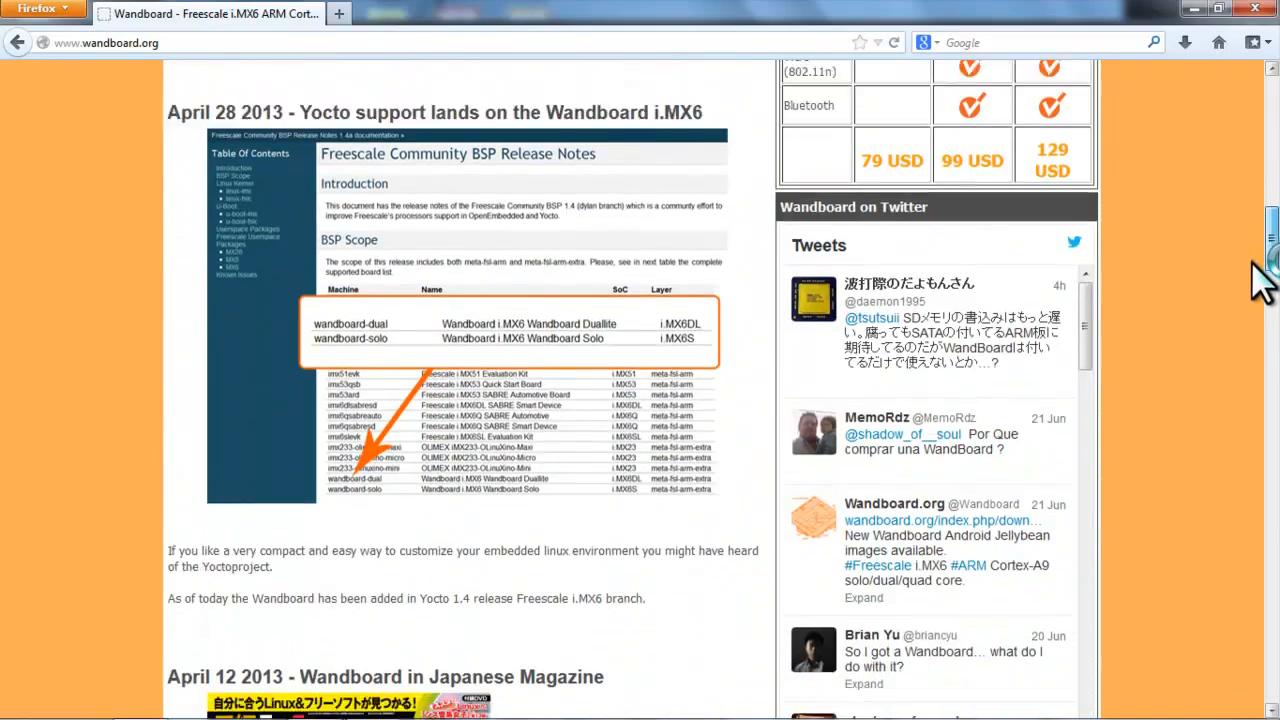
scroll("down", 3)
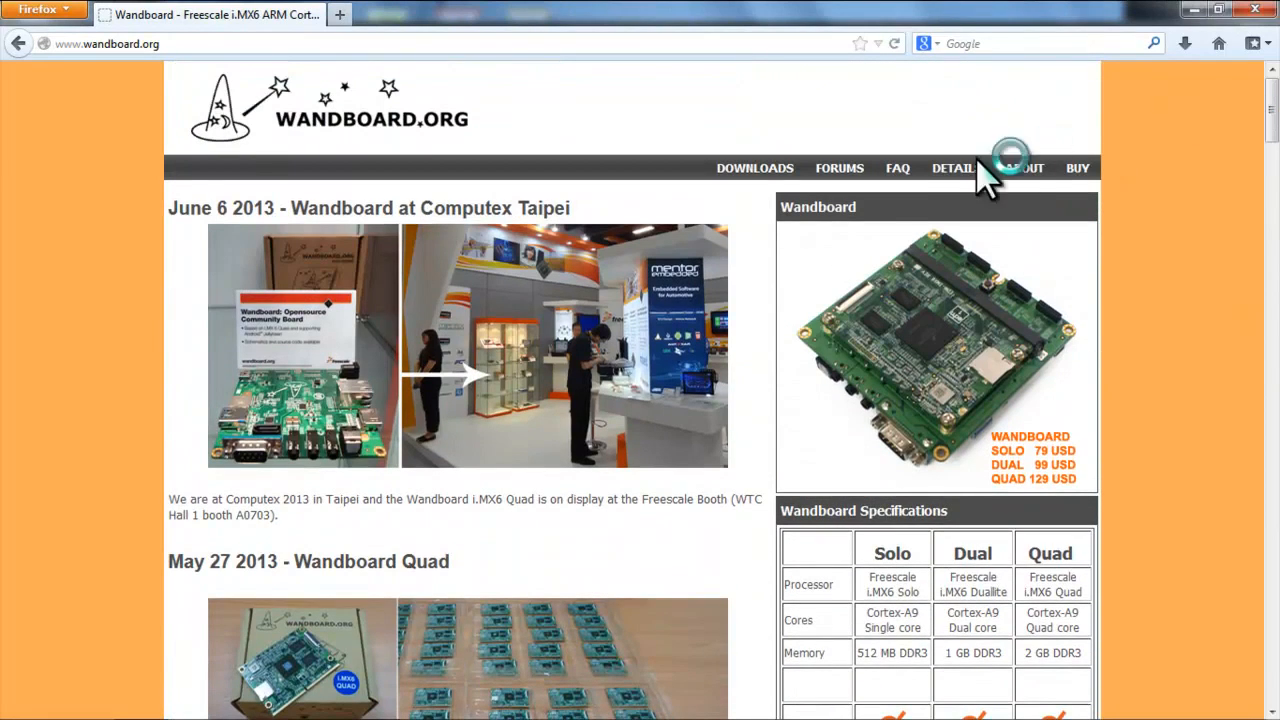
left_click(839, 167)
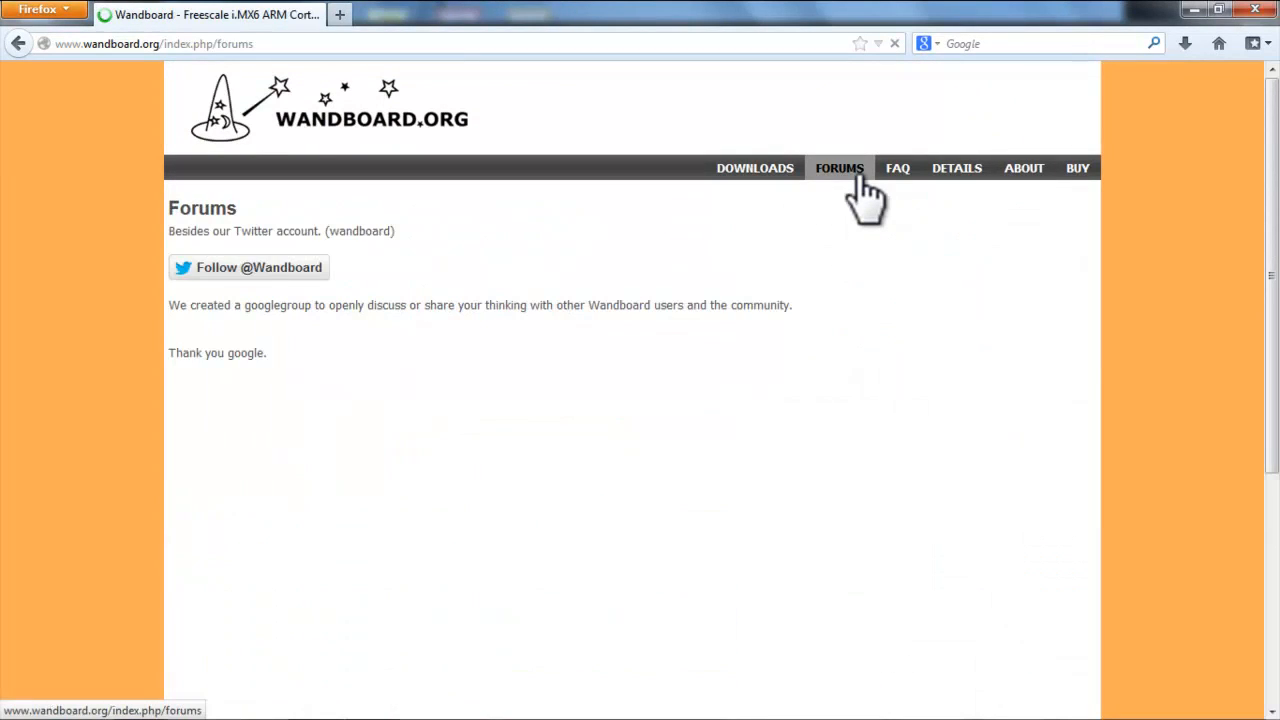
left_click(839, 168)
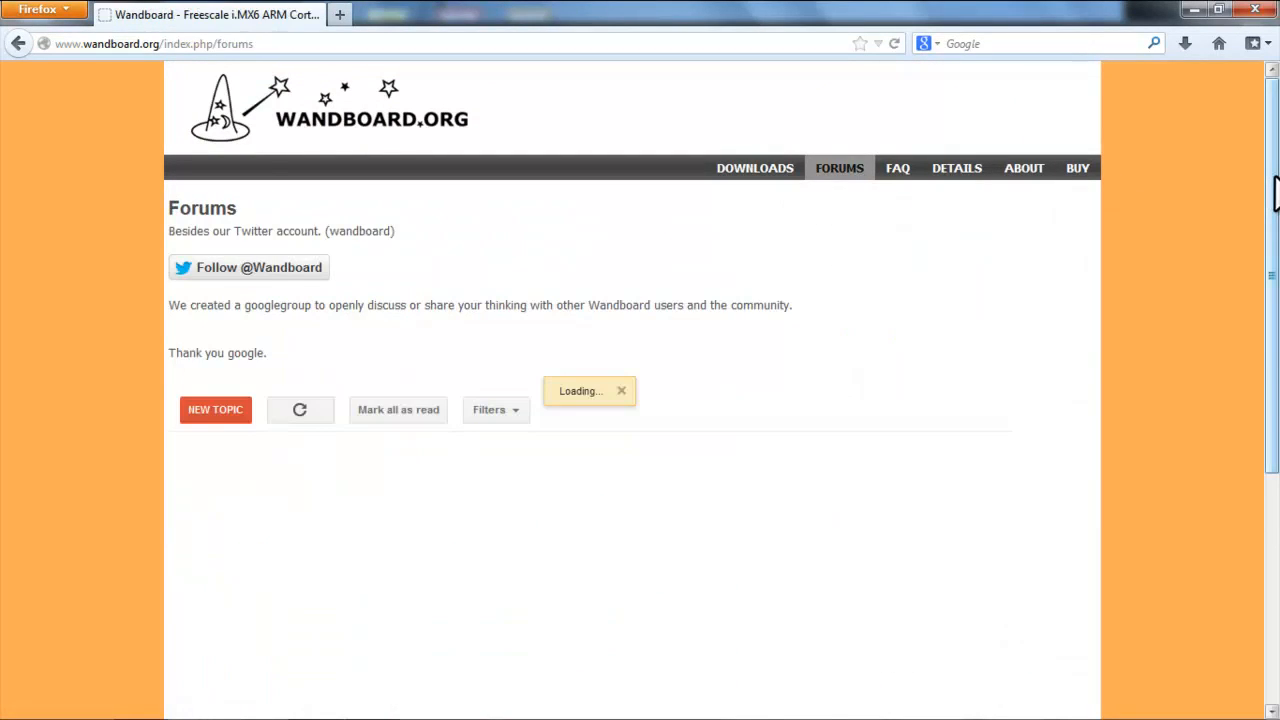
scroll("down", 3)
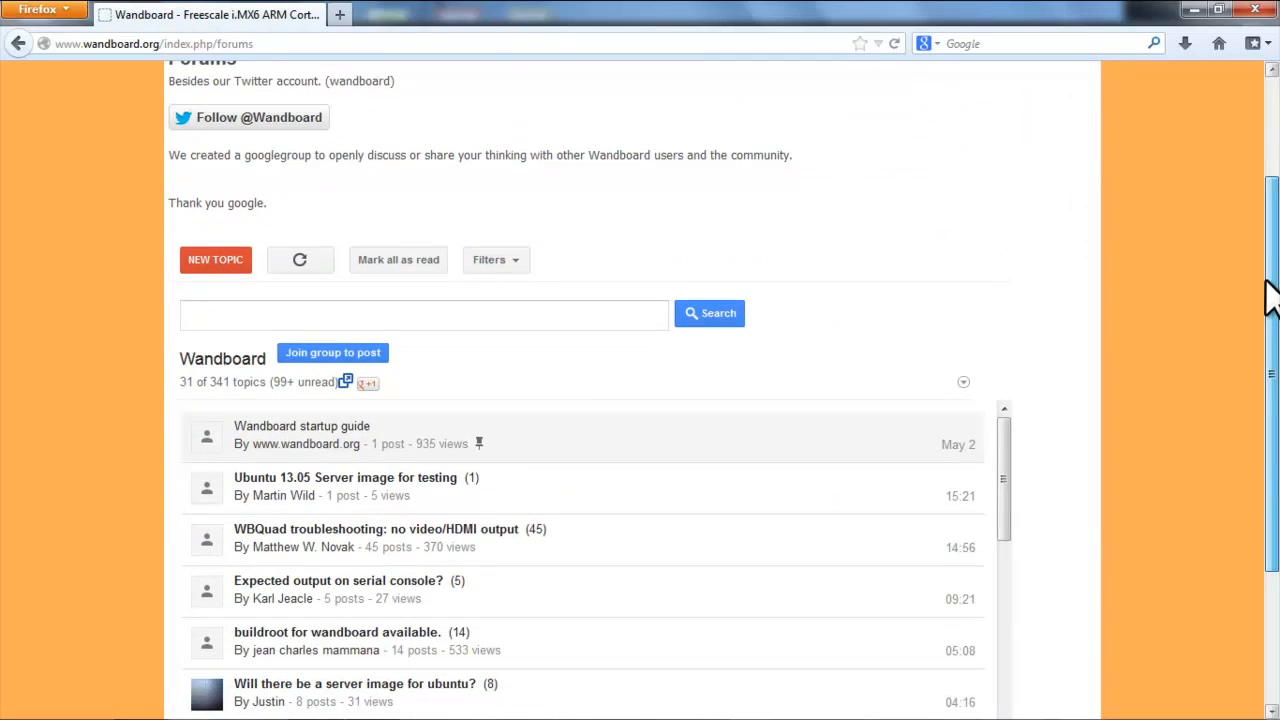
scroll("down", 3)
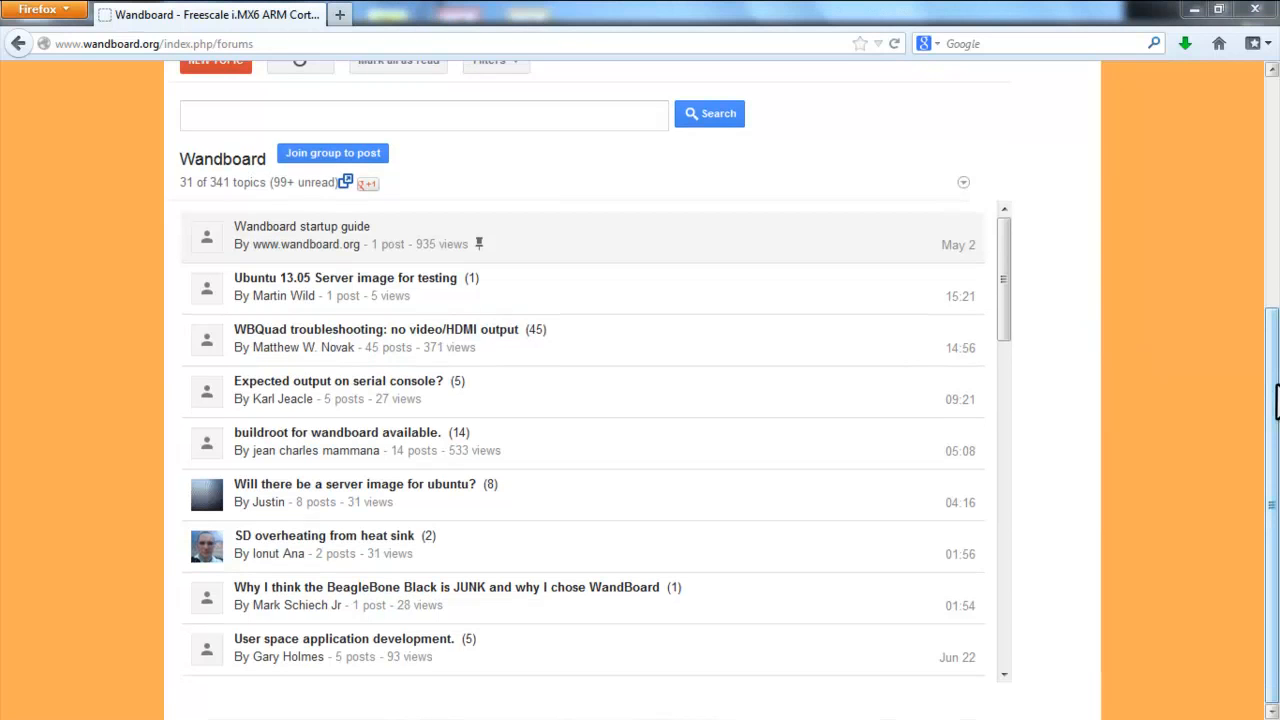
scroll("up", 3)
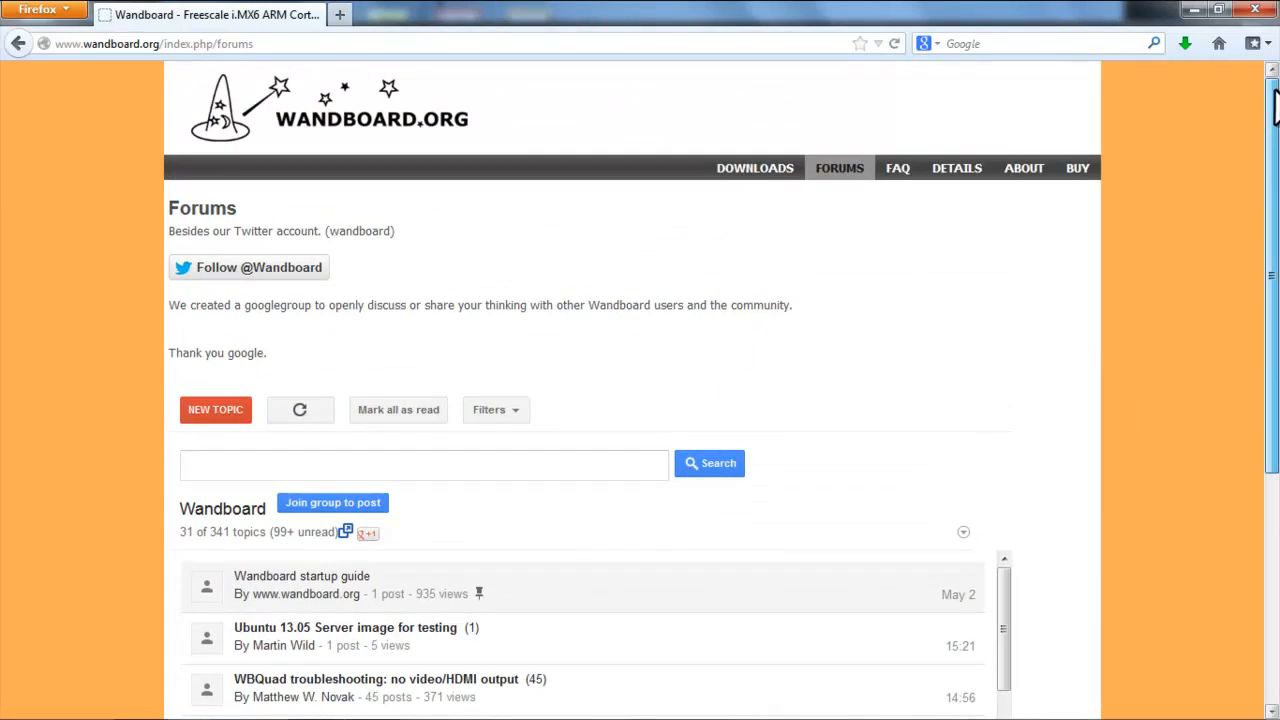
Step: Go to Wandboard.org Downloads and scroll down to the For Developers section
left_click(754, 167)
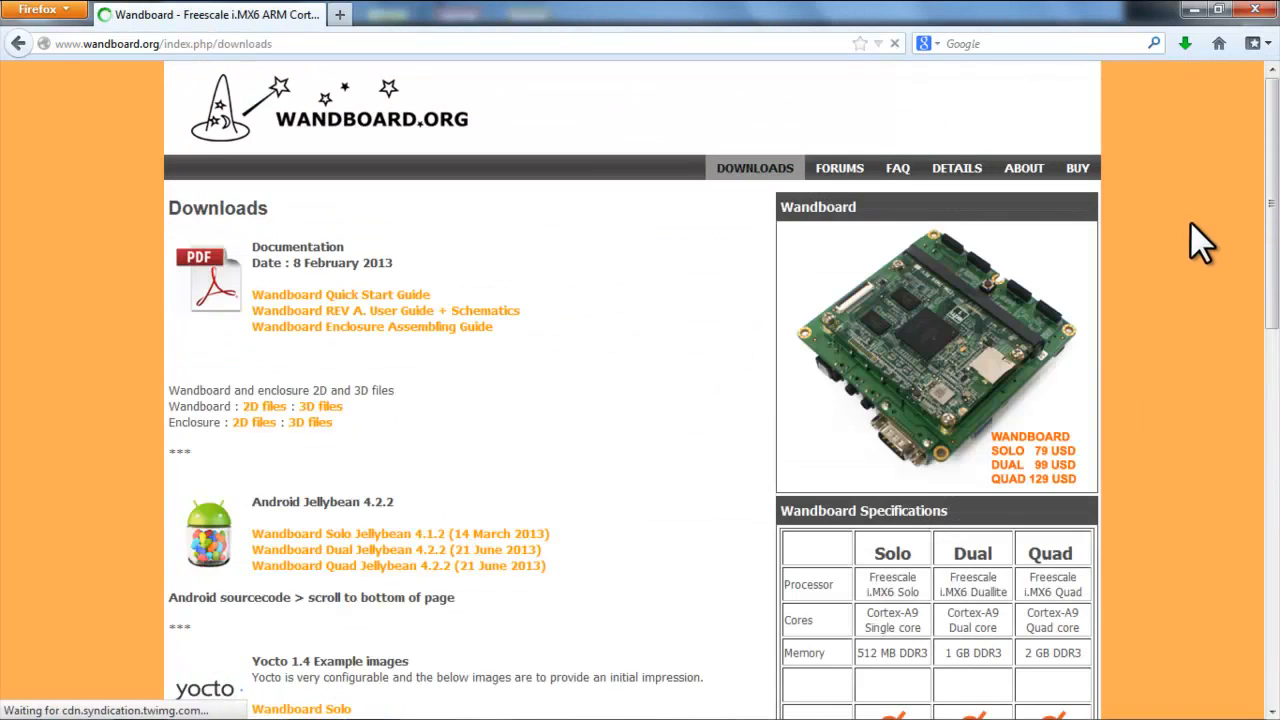
scroll("down", 3)
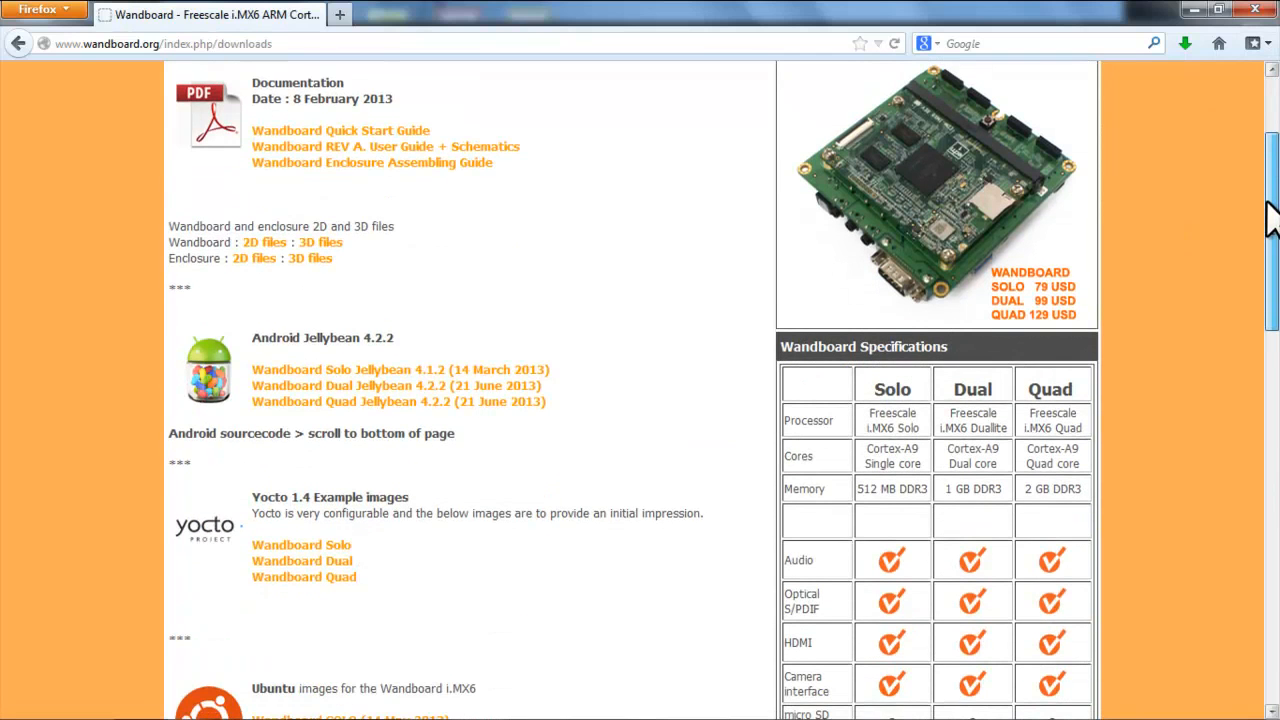
scroll("down", 3)
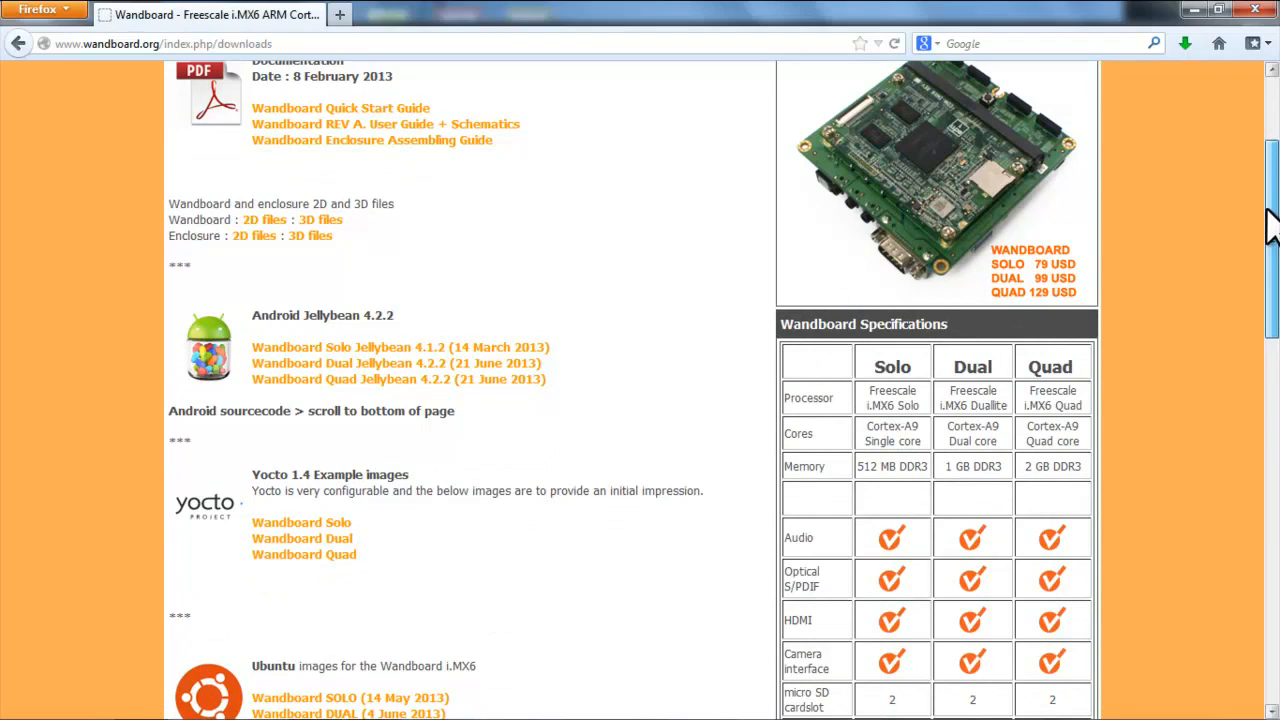
scroll("down", 3)
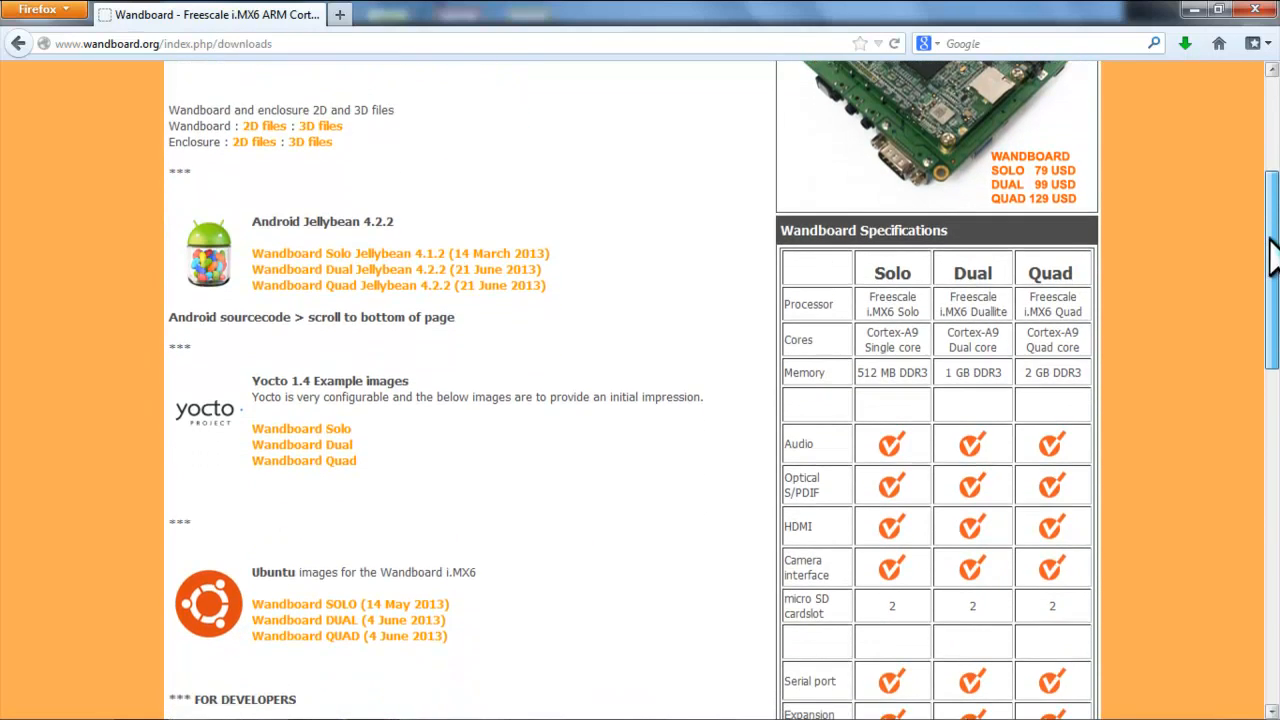
scroll("down", 3)
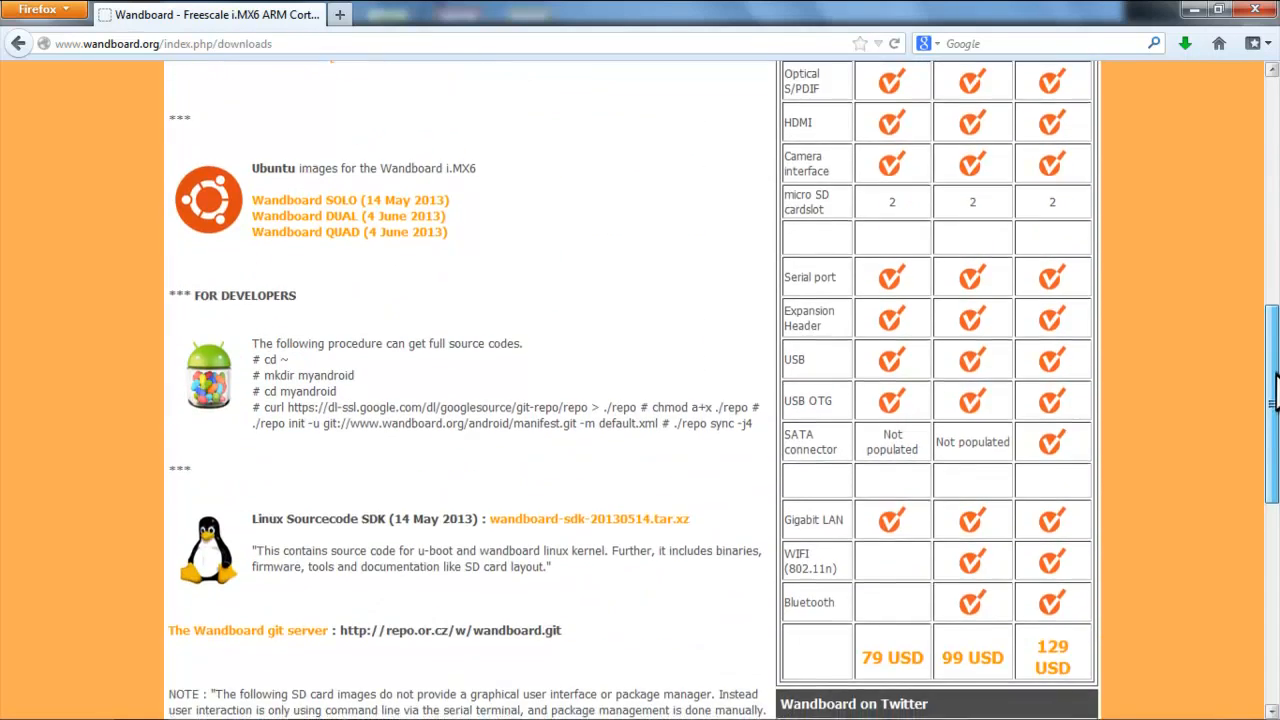
scroll("down", 3)
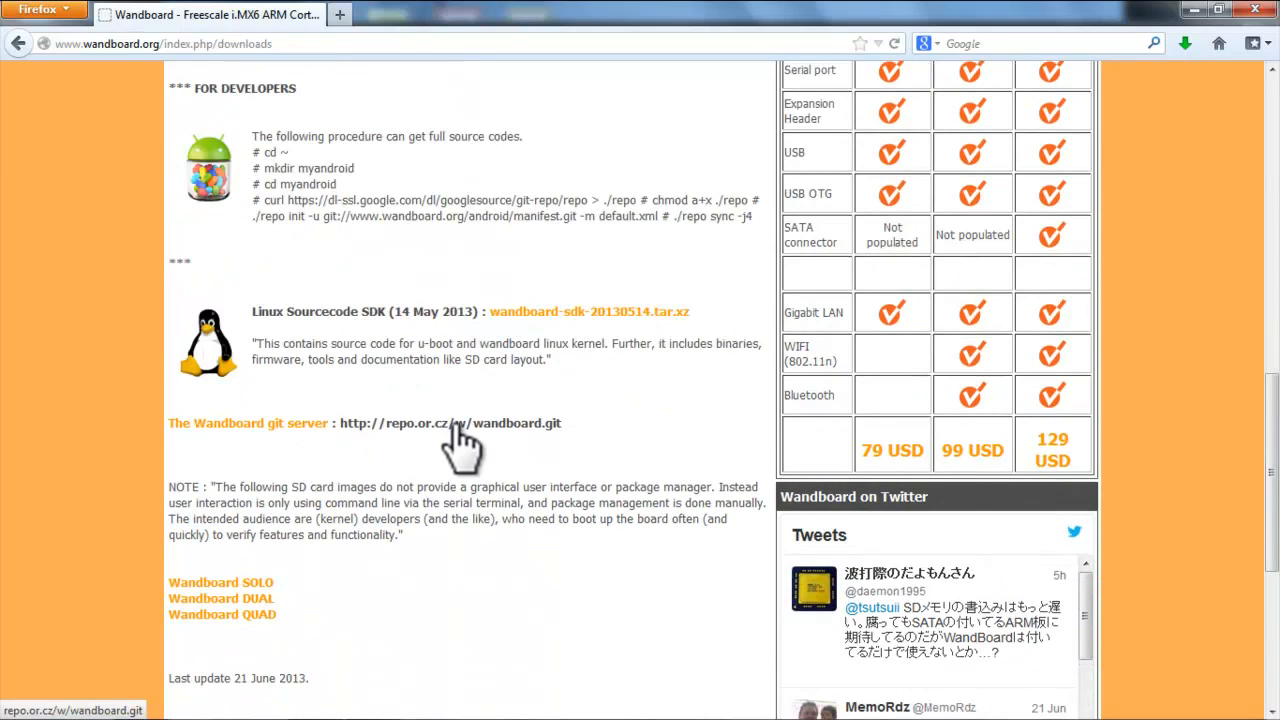
Step: Follow the repo.or.cz wandboard.git link and browse its shortlog and tags
left_click(449, 423)
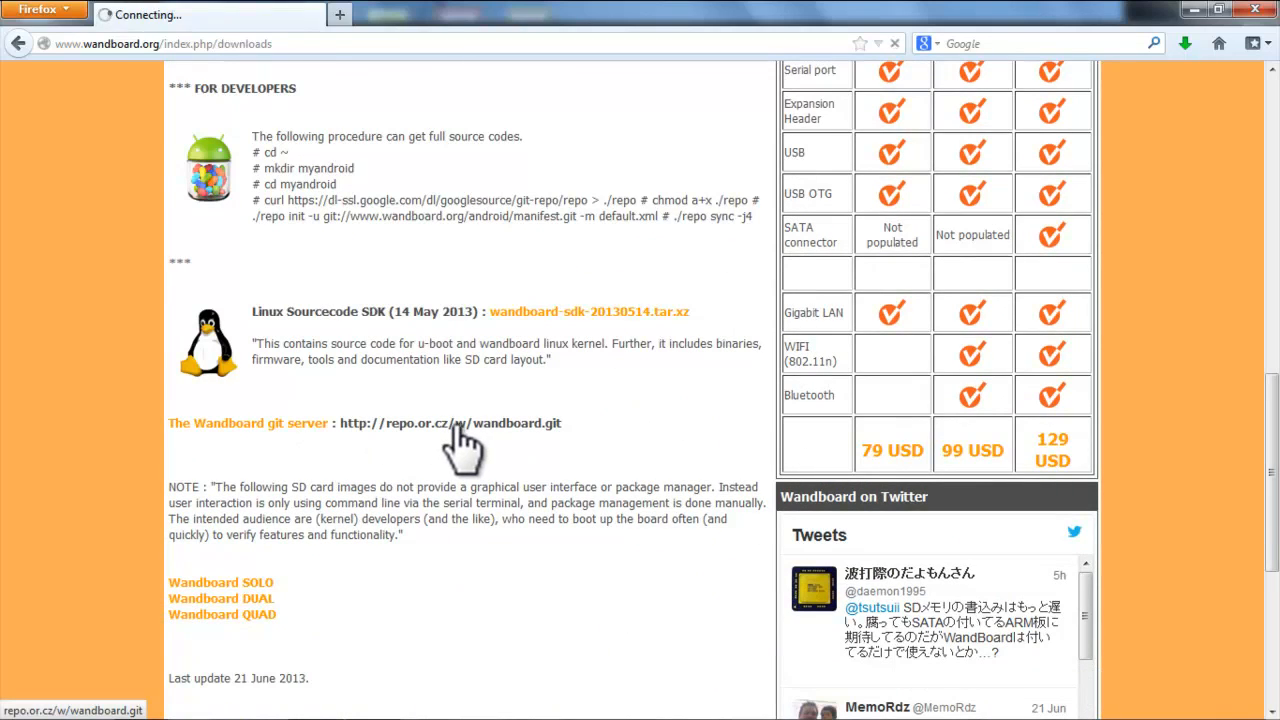
left_click(451, 423)
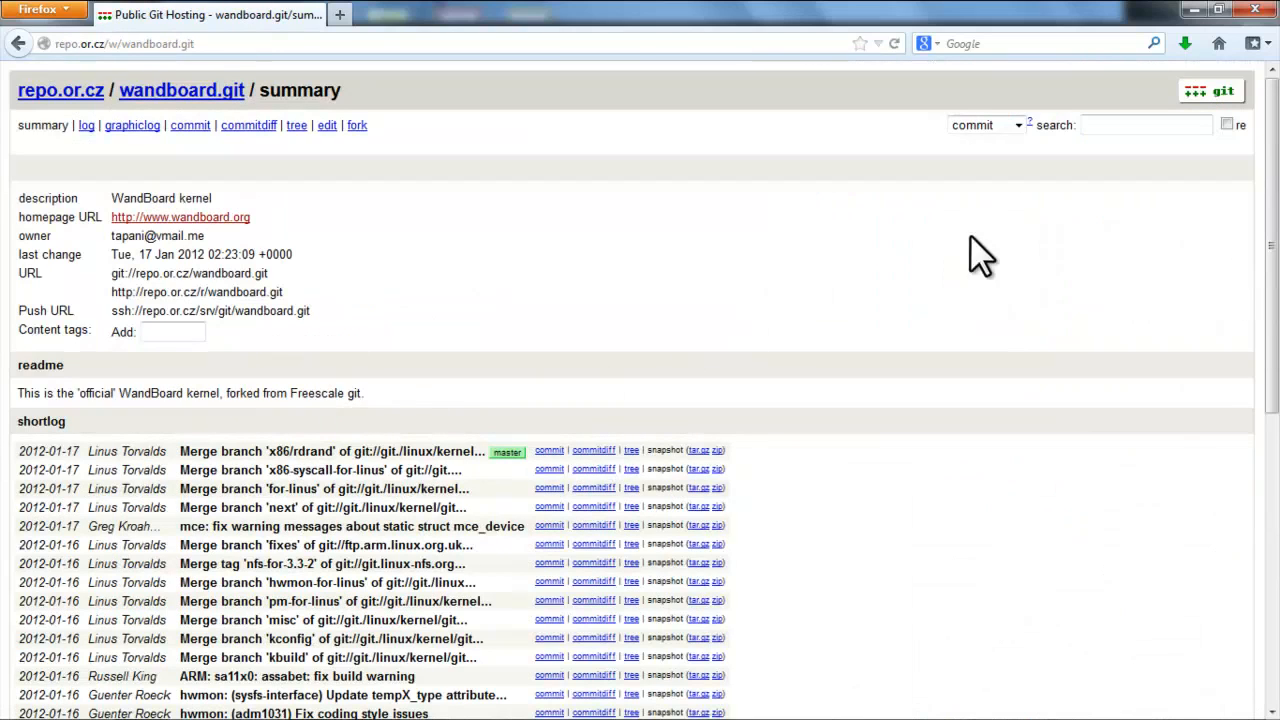
scroll("down", 3)
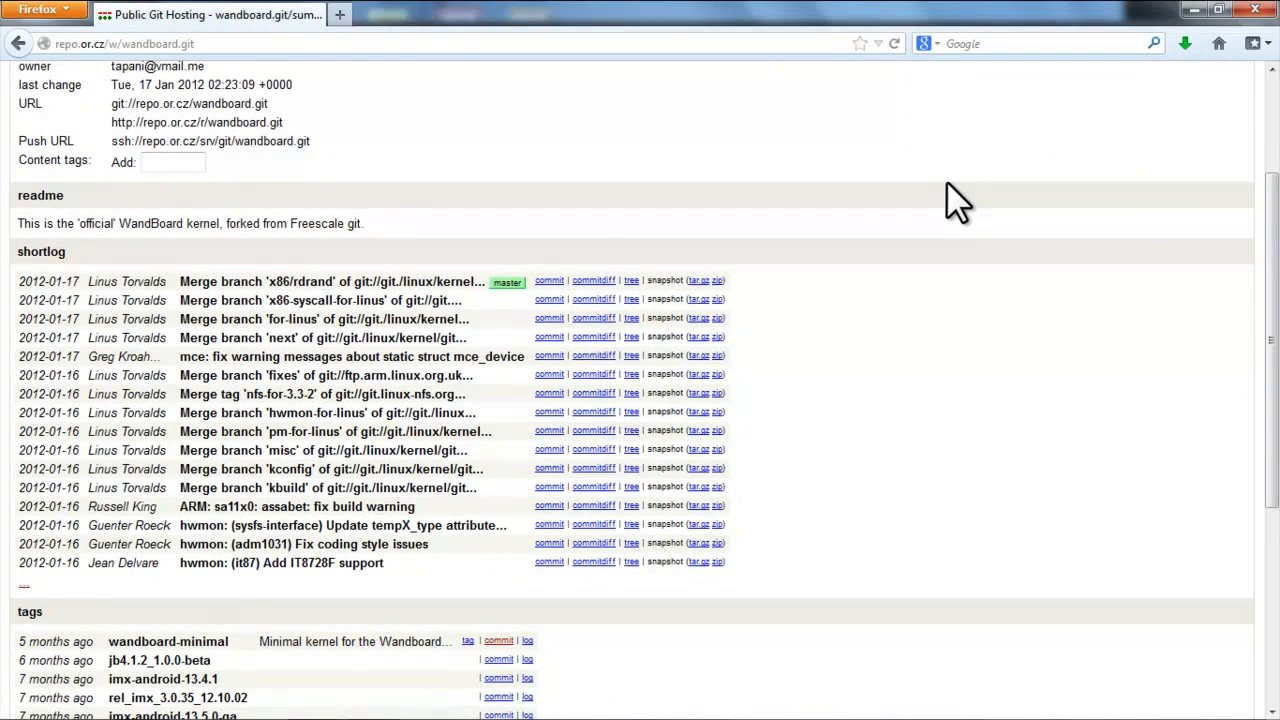
scroll("up", 3)
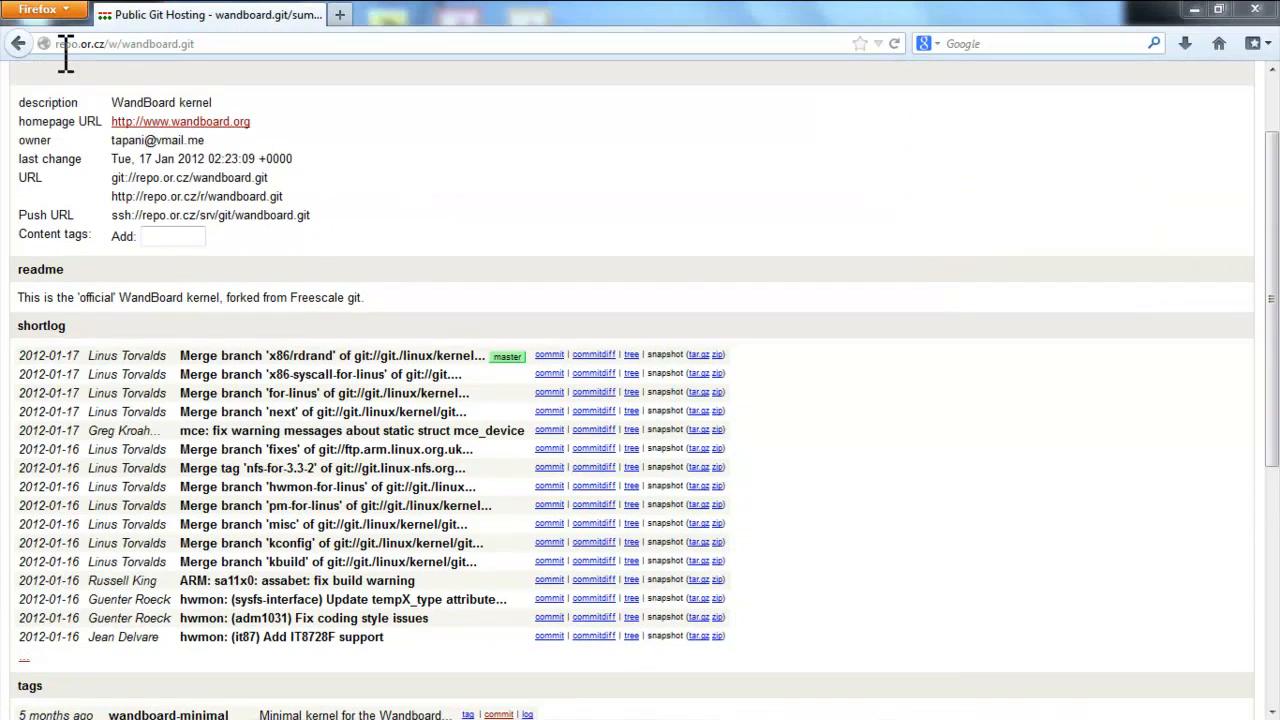
Step: Back on the downloads page, download 'Wandboard Dual Jellybean 4.2.2 (21 June 2013)'
left_click(180, 121)
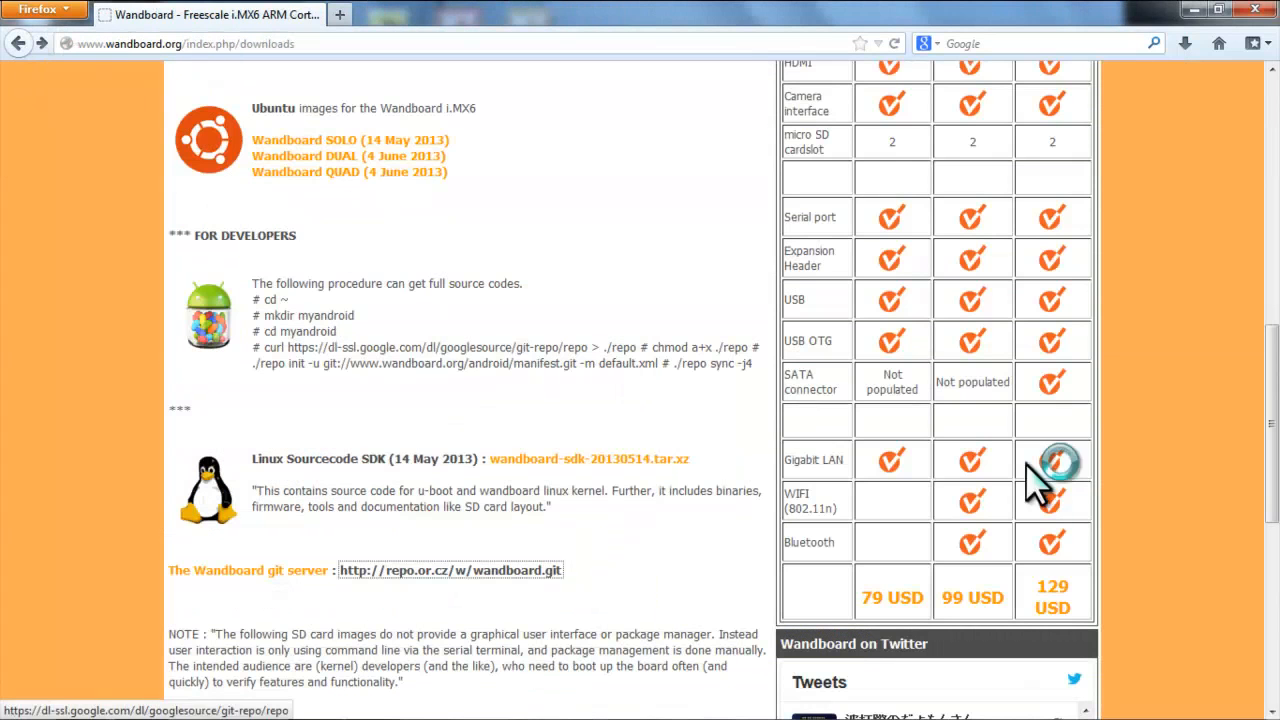
scroll("up", 3)
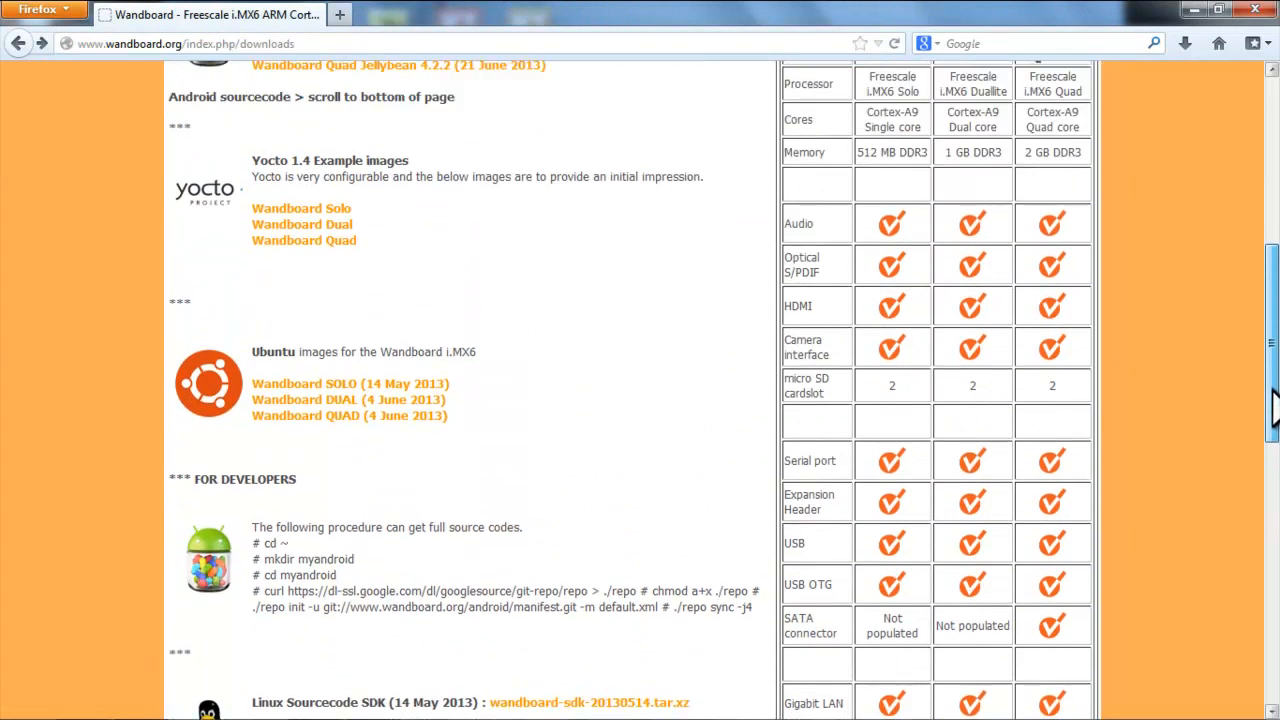
scroll("up", 3)
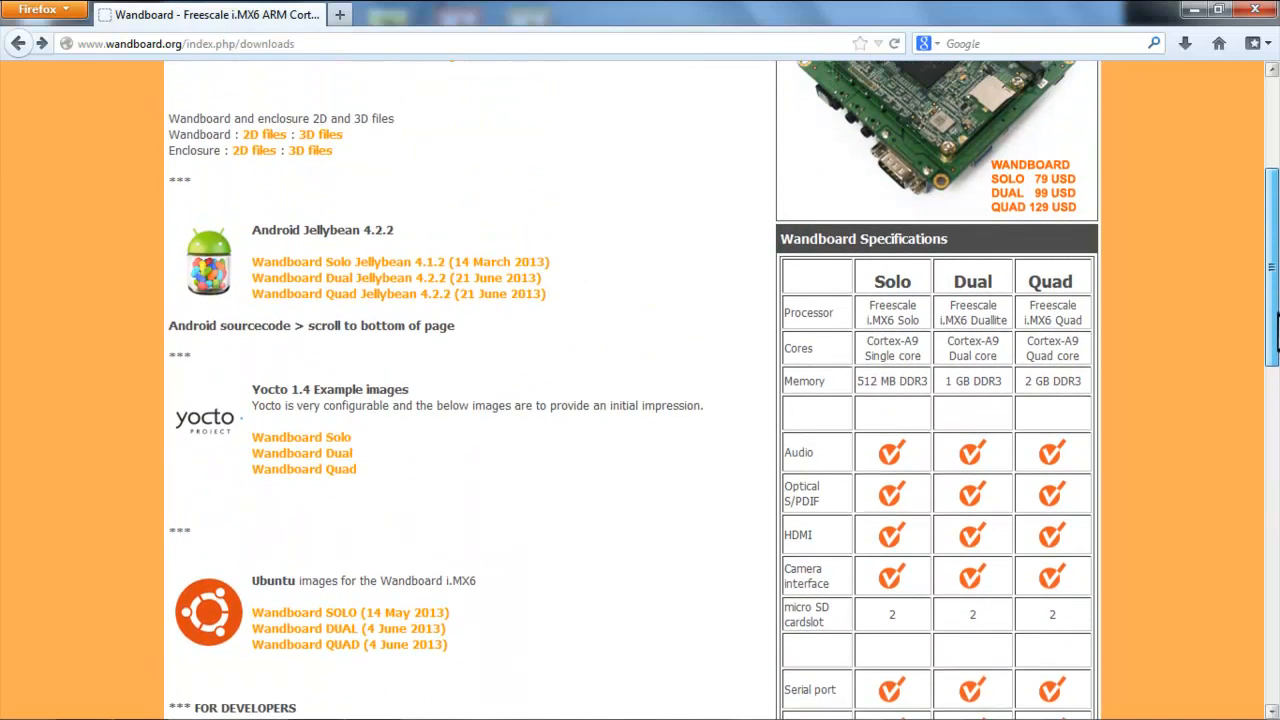
scroll("up", 3)
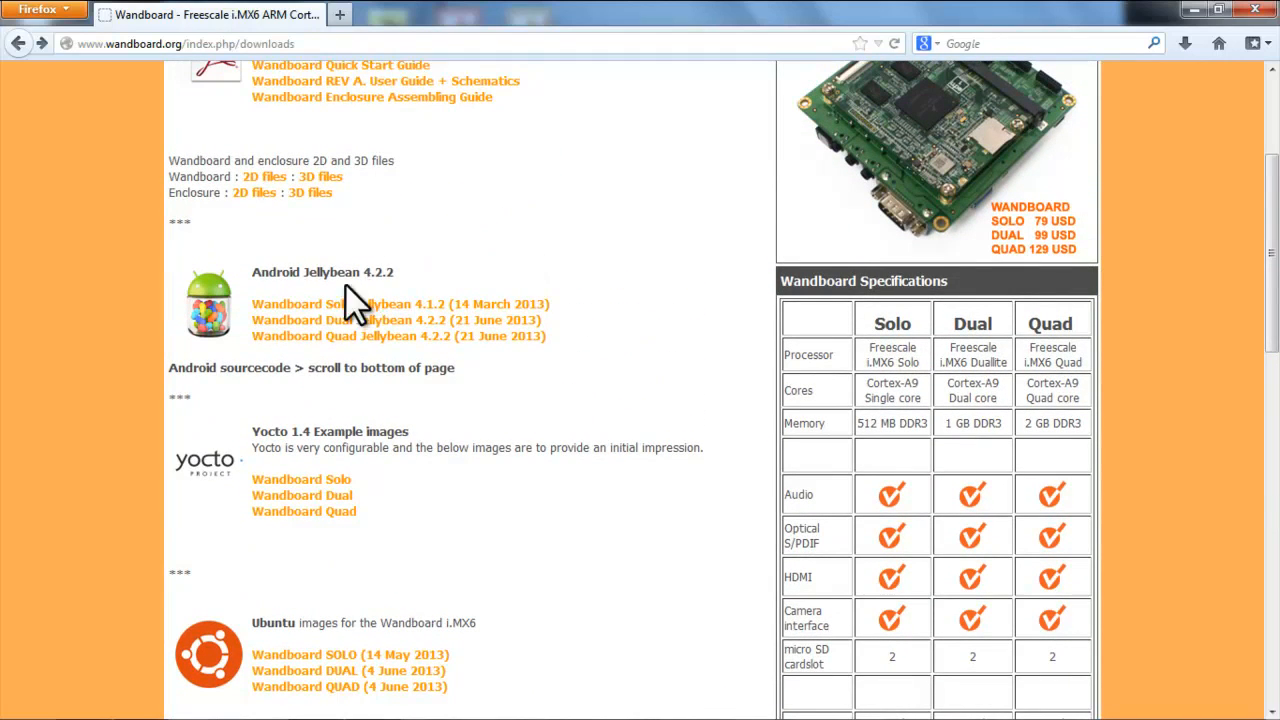
mouse_move(360, 345)
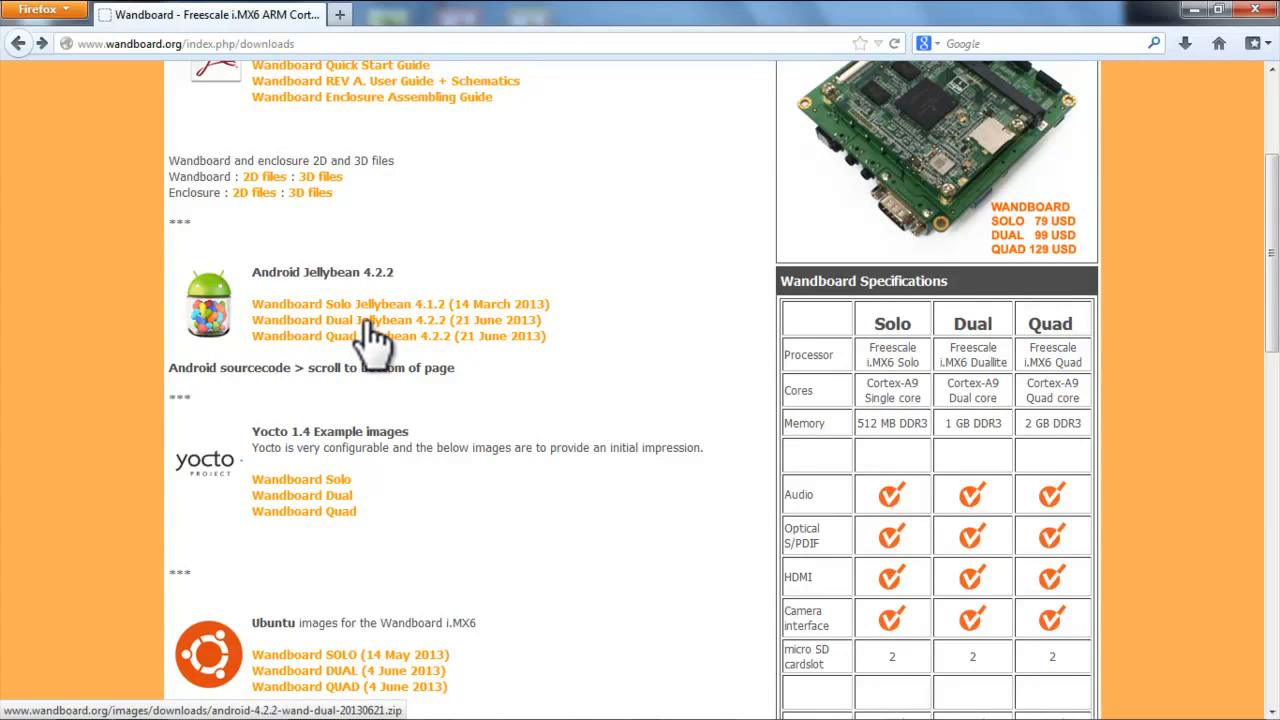
left_click(393, 320)
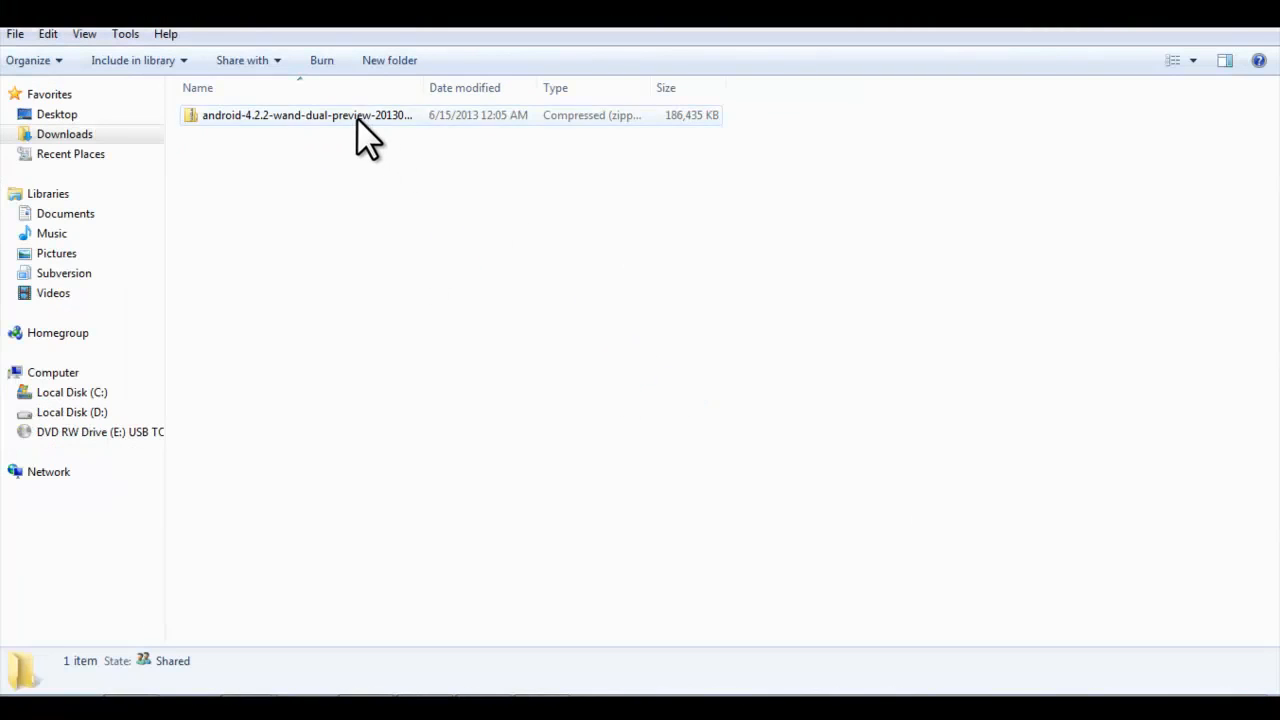
Step: Extract the Android 4.2.2 zip to its default folder and open that folder
right_click(307, 114)
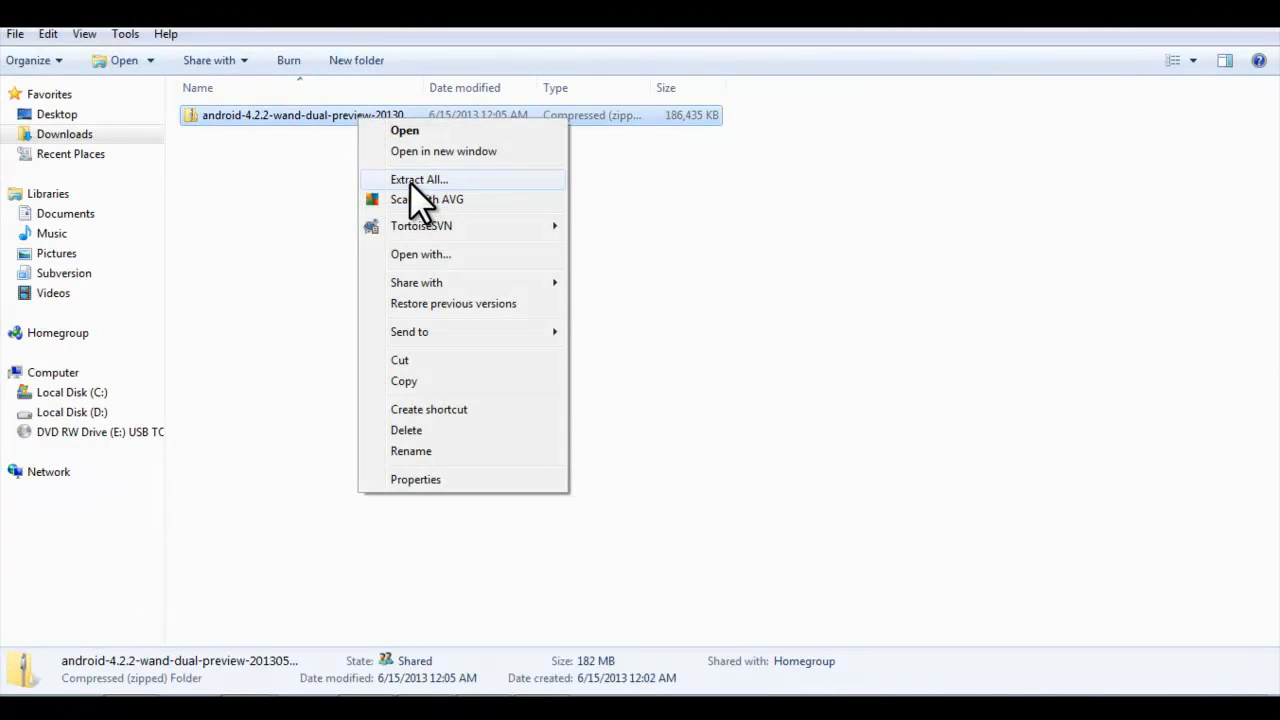
left_click(419, 179)
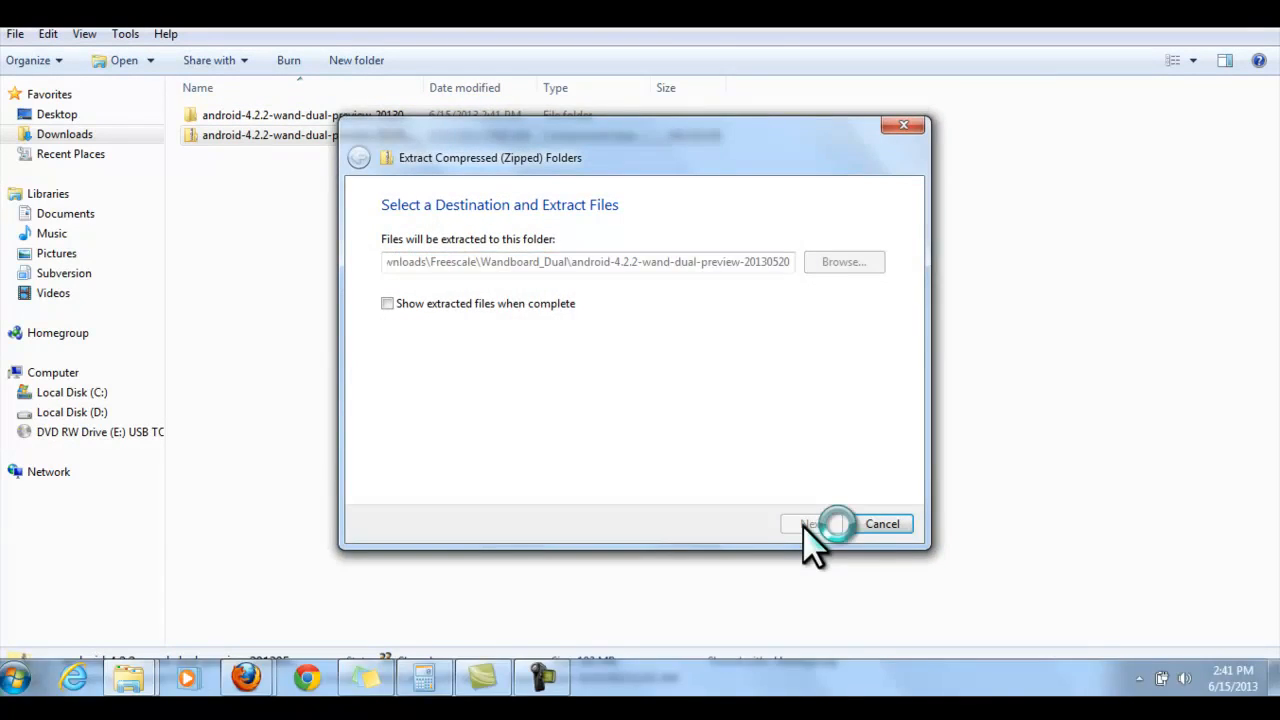
left_click(811, 523)
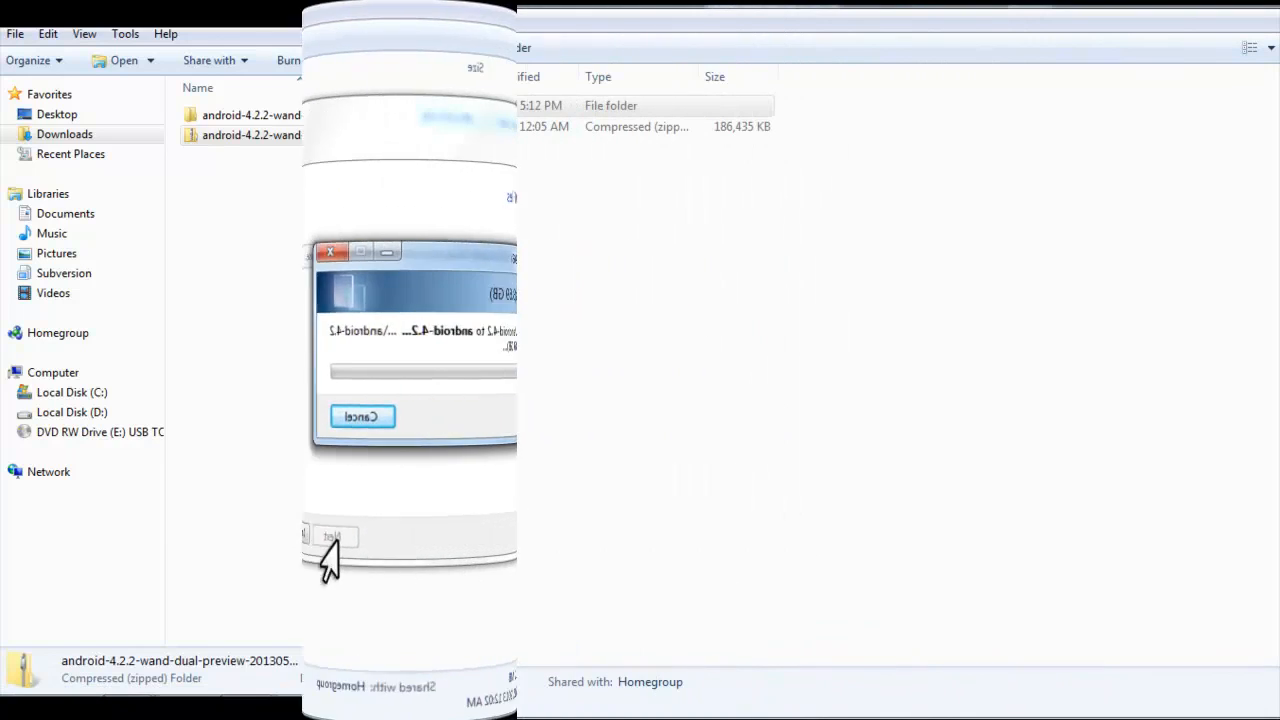
left_click(362, 416)
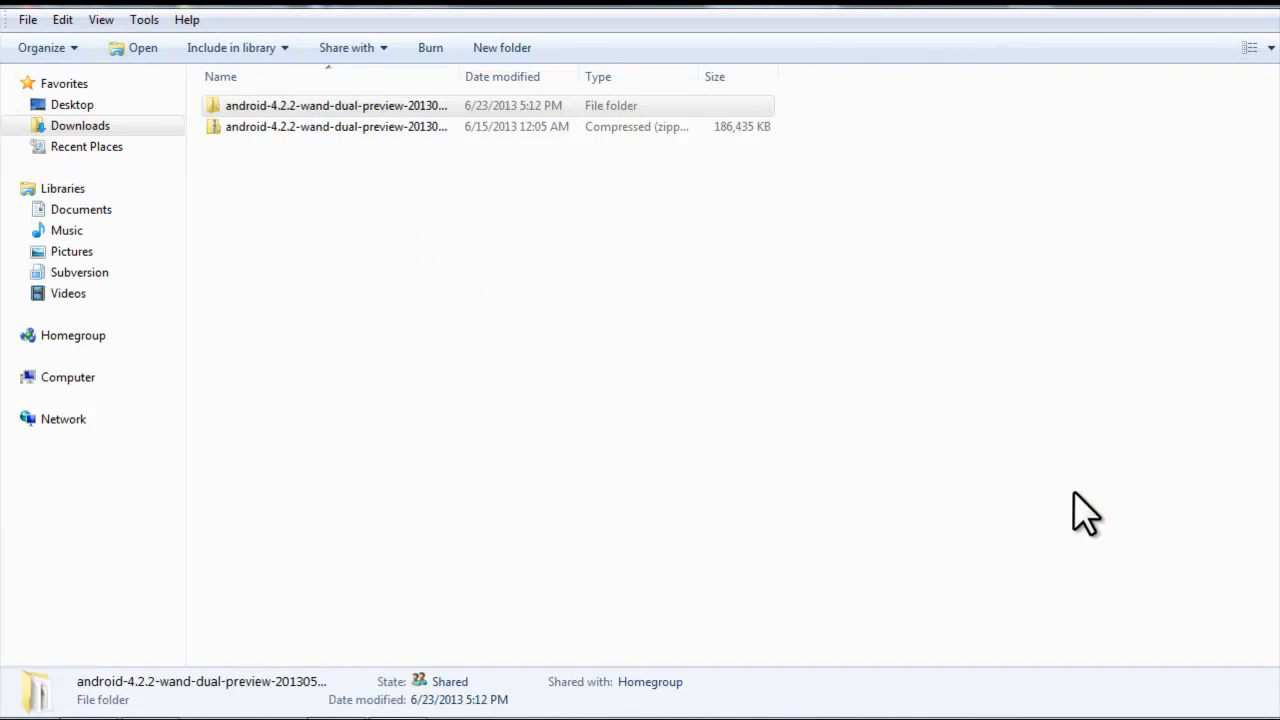
left_click(335, 105)
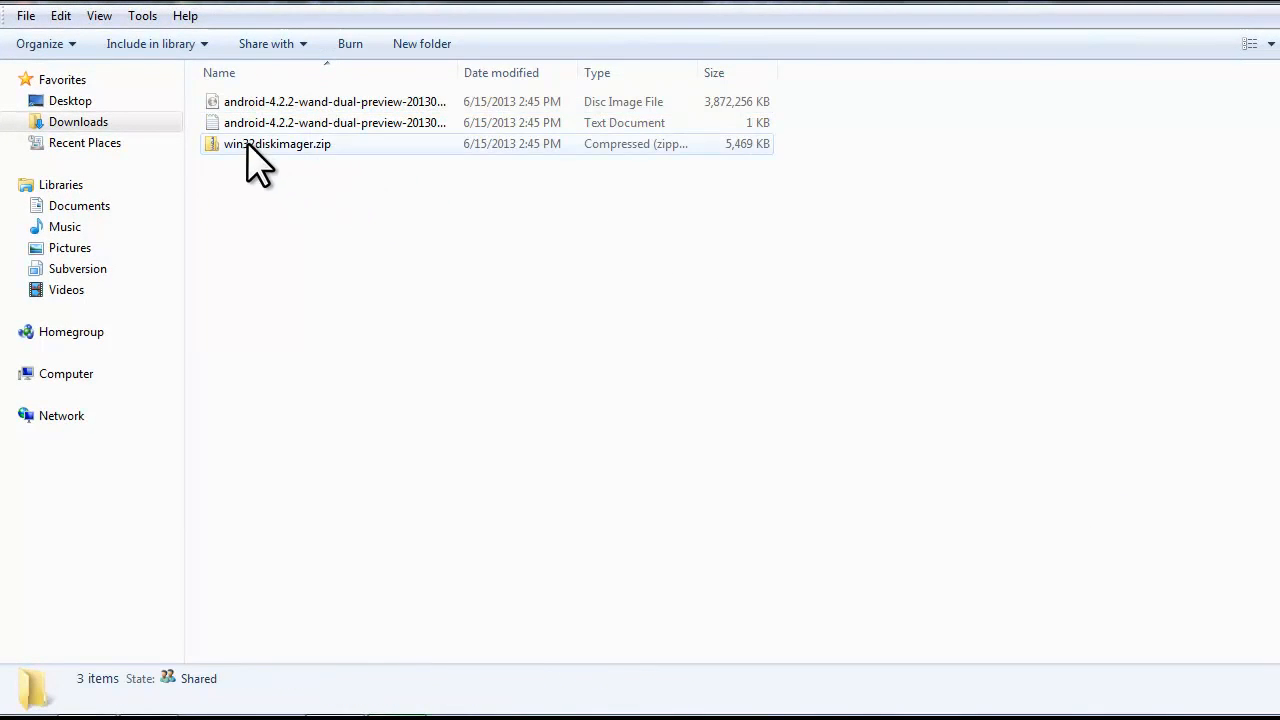
mouse_move(330, 195)
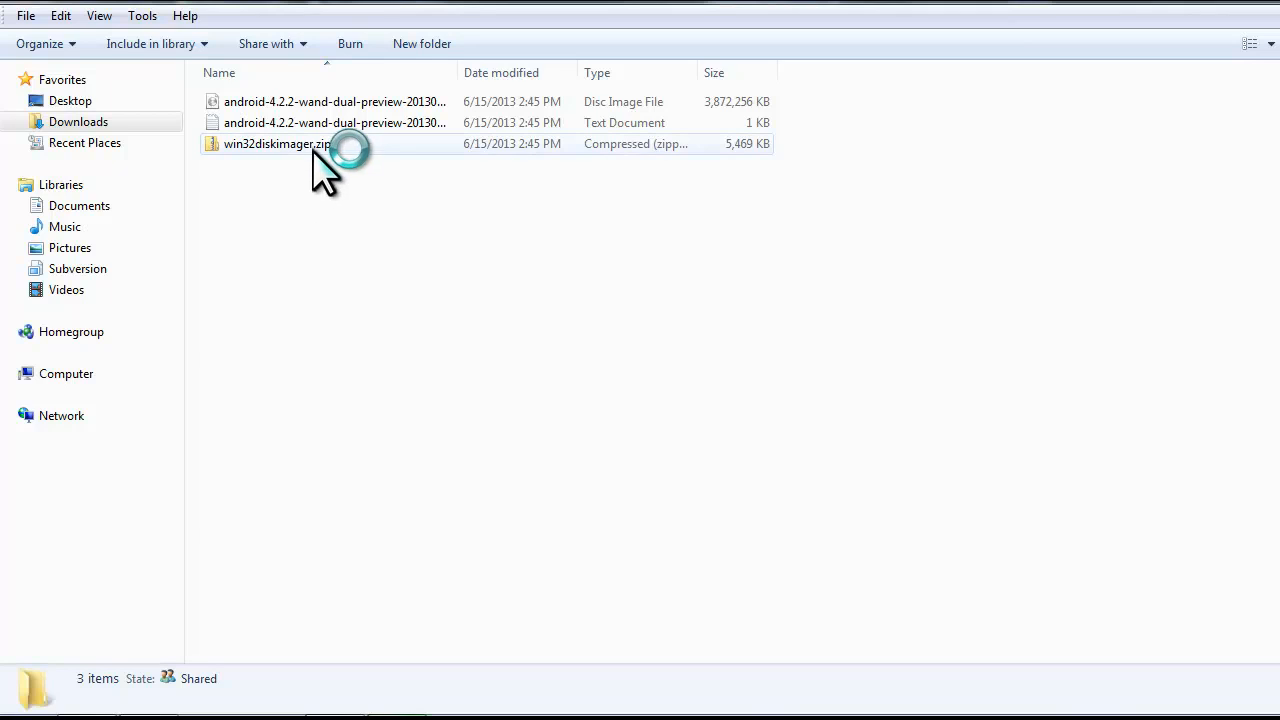
Step: Extract win32diskimager.zip into the suggested win32diskimager folder
left_click(275, 143)
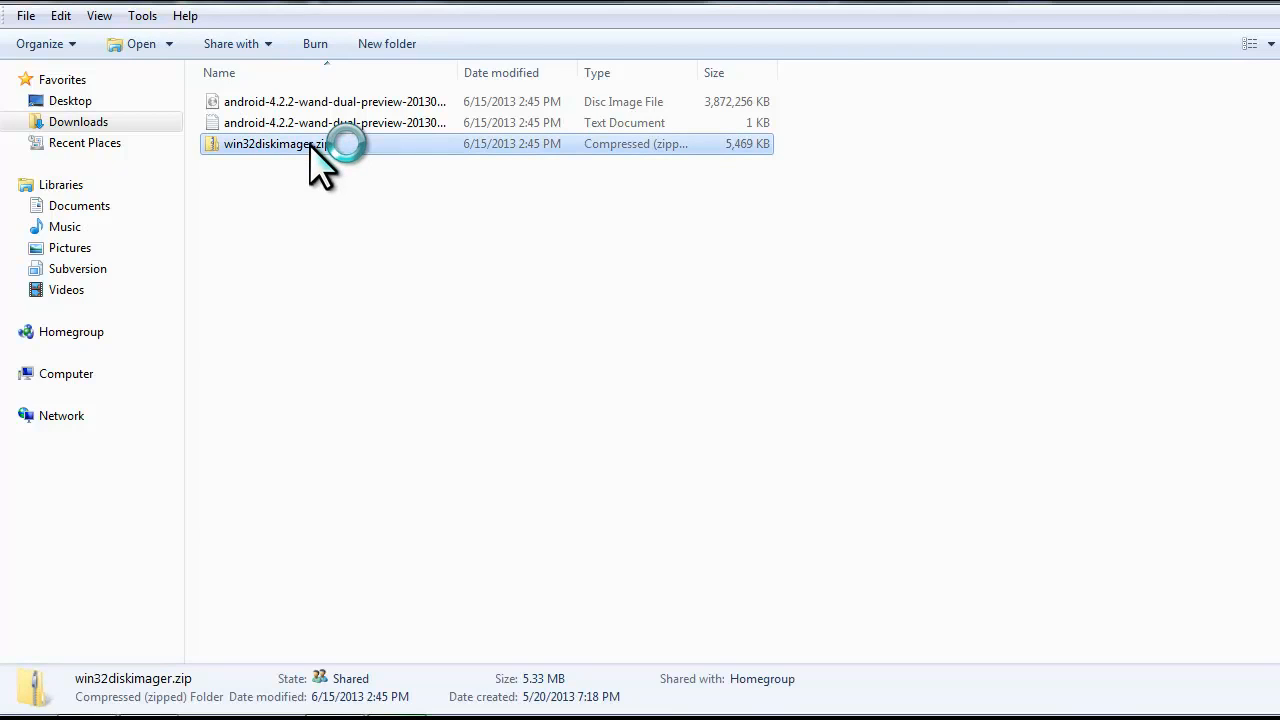
right_click(270, 143)
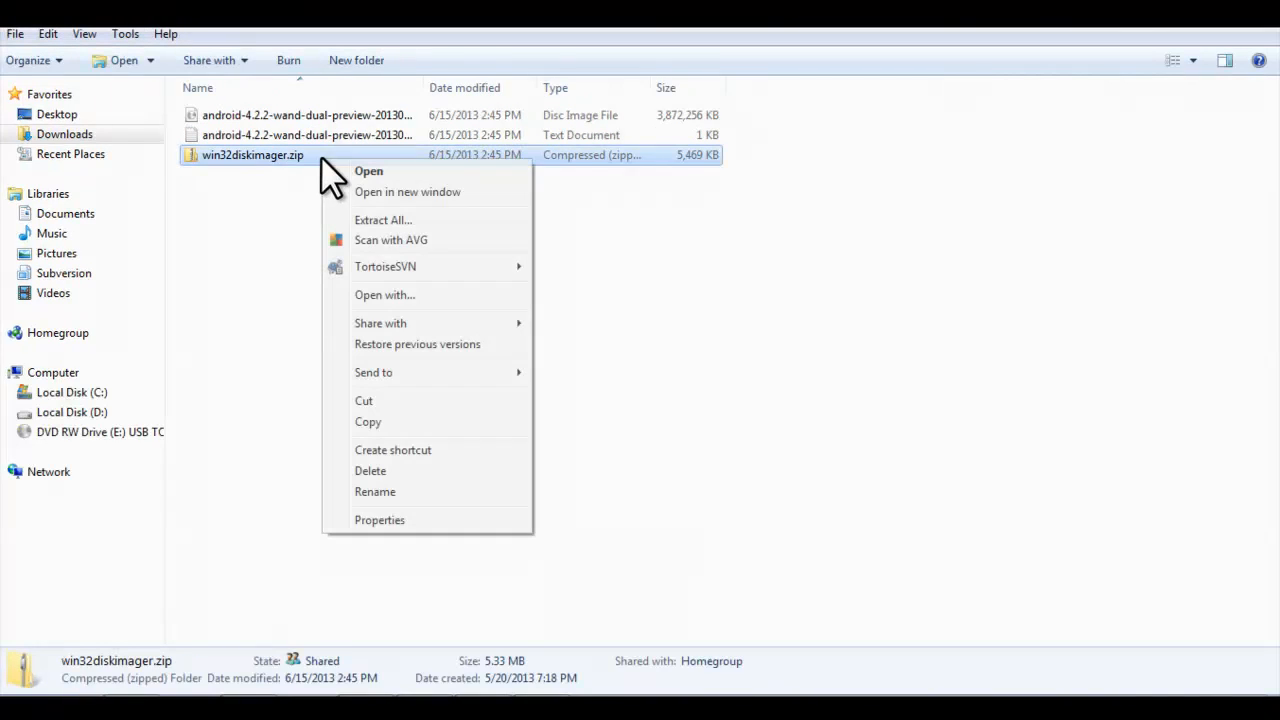
left_click(382, 220)
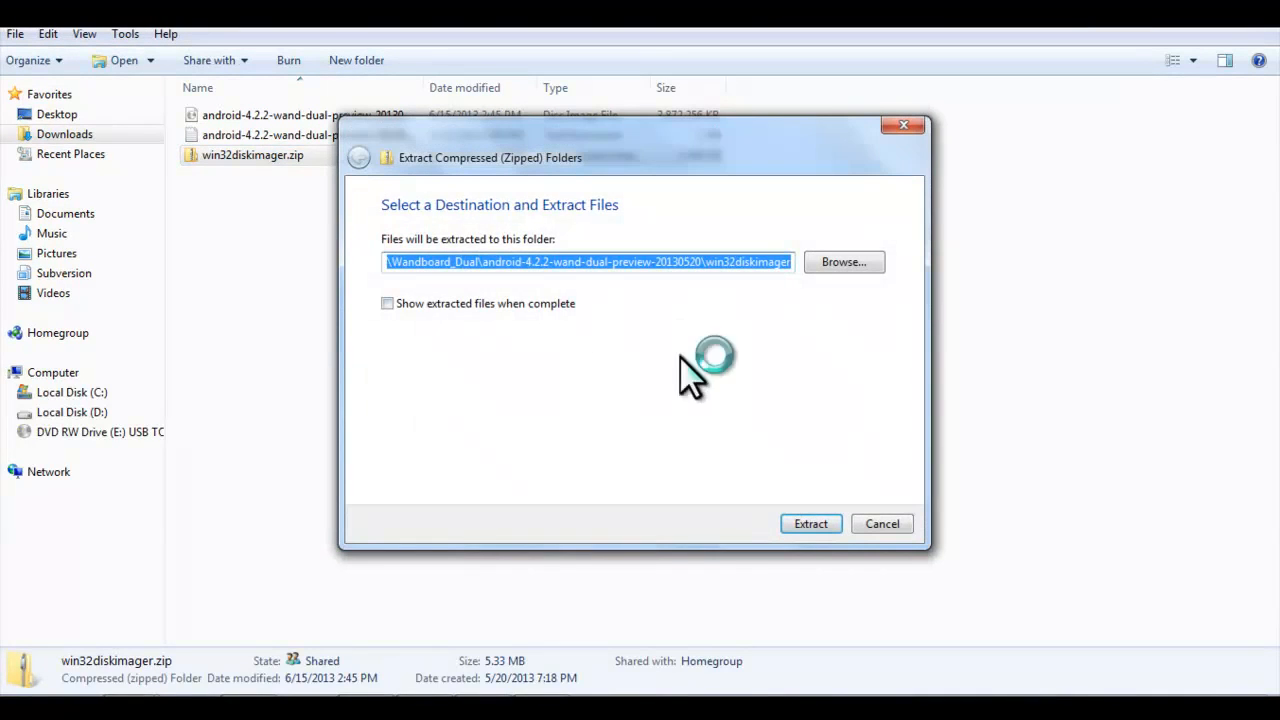
left_click(810, 523)
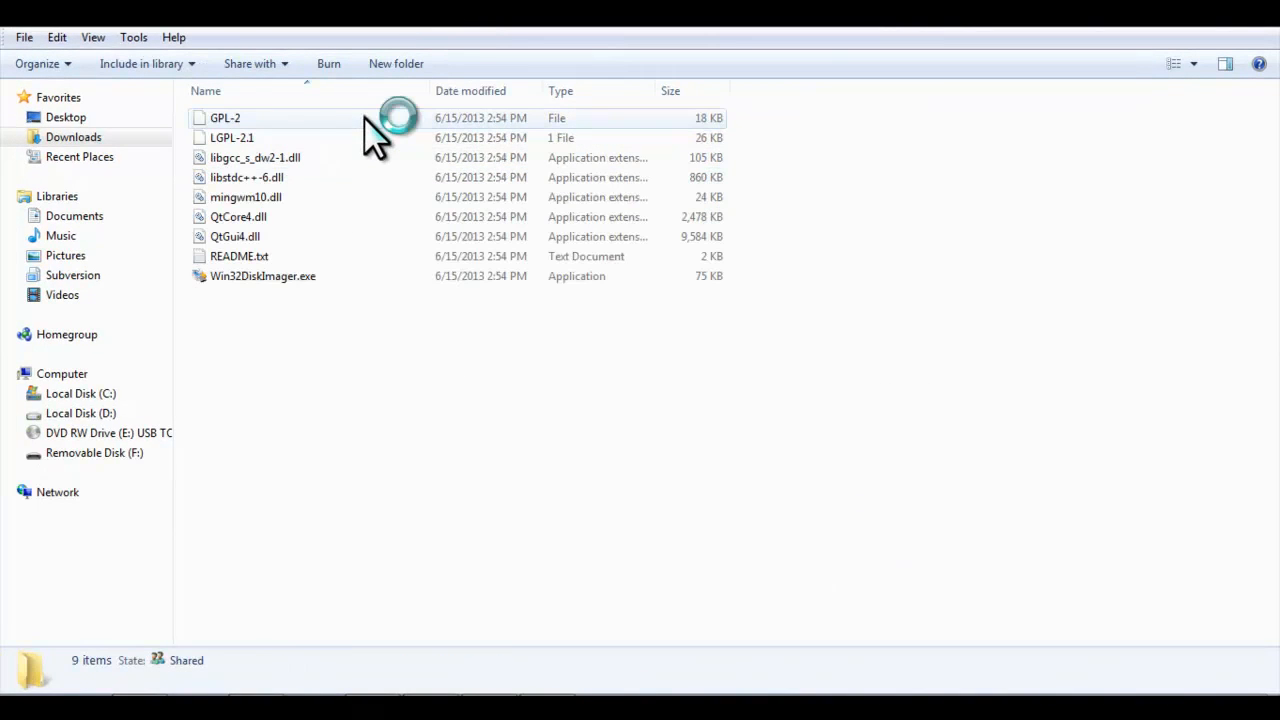
Step: Run Win32DiskImager.exe as administrator
right_click(263, 276)
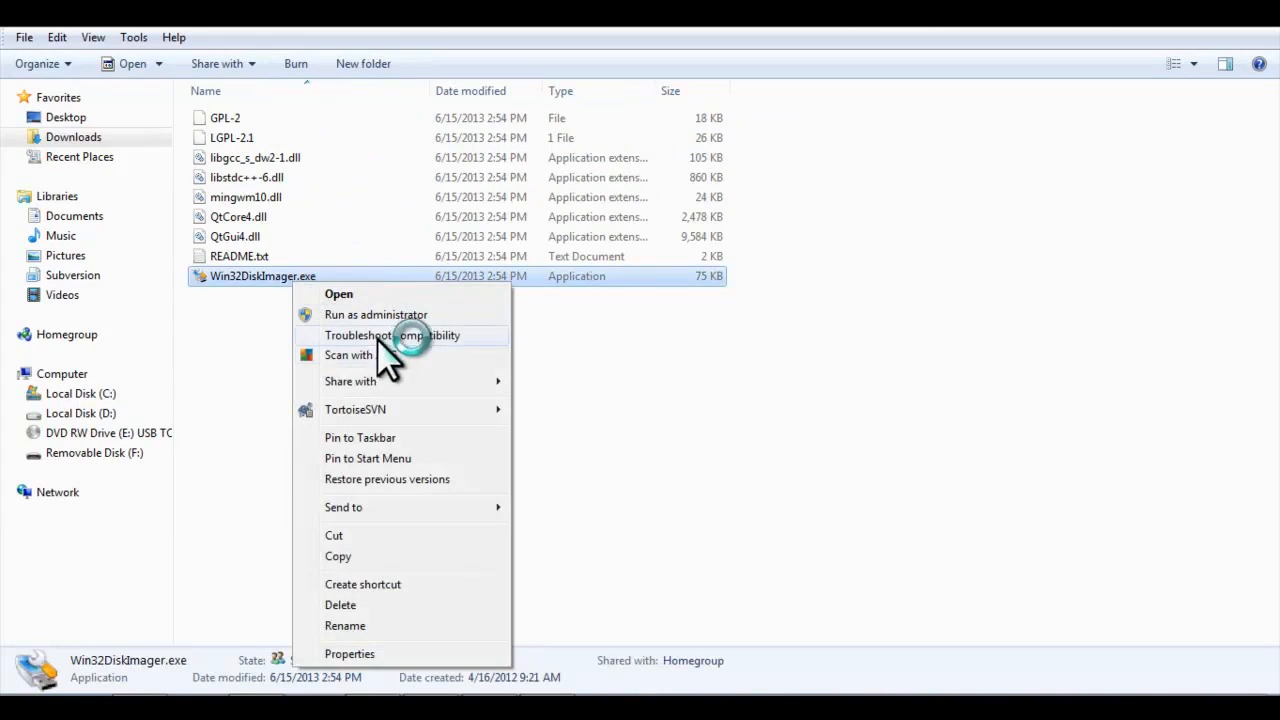
left_click(338, 293)
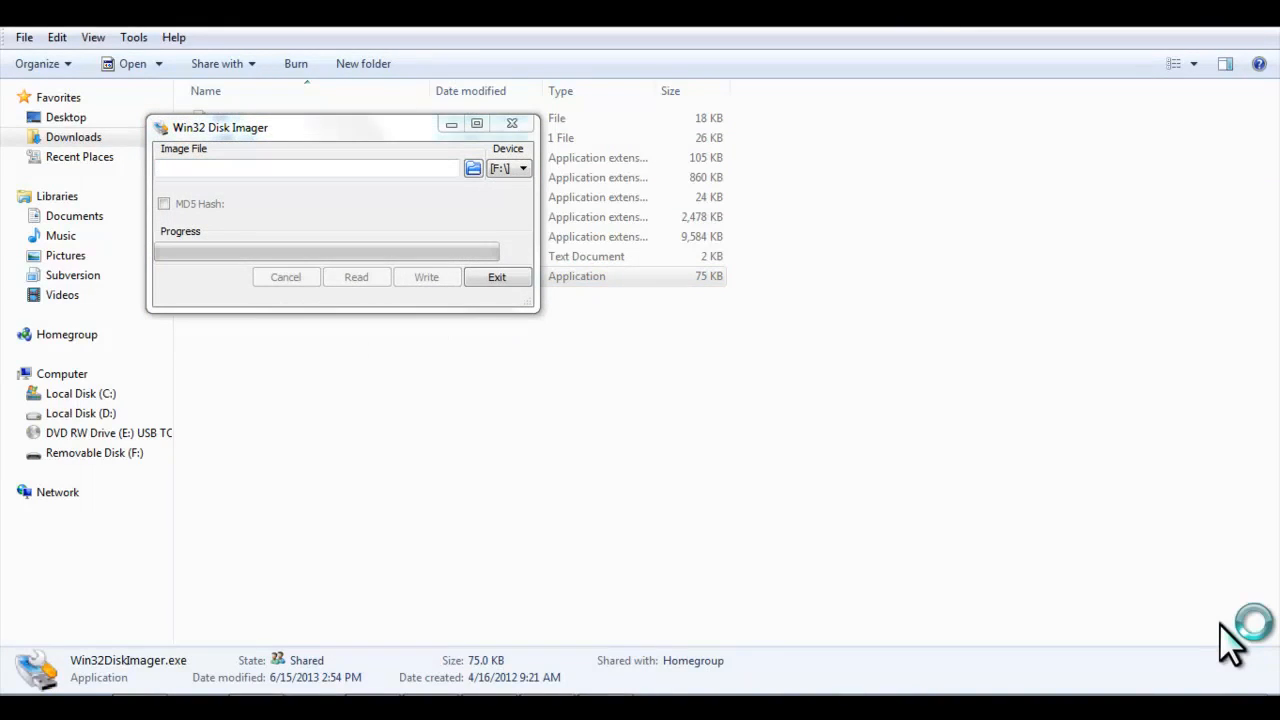
mouse_move(775, 370)
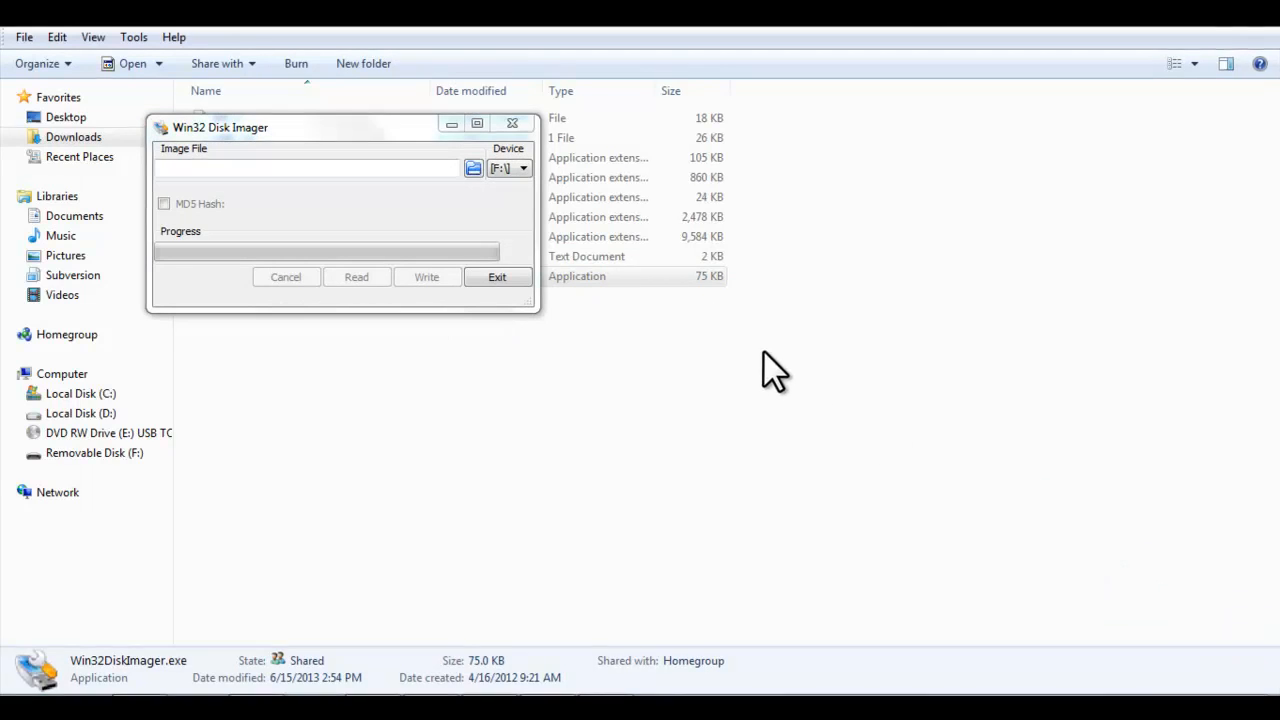
Step: Load android-4.2.2-wand-dual-preview-20130520.img as the Image File
left_click(473, 168)
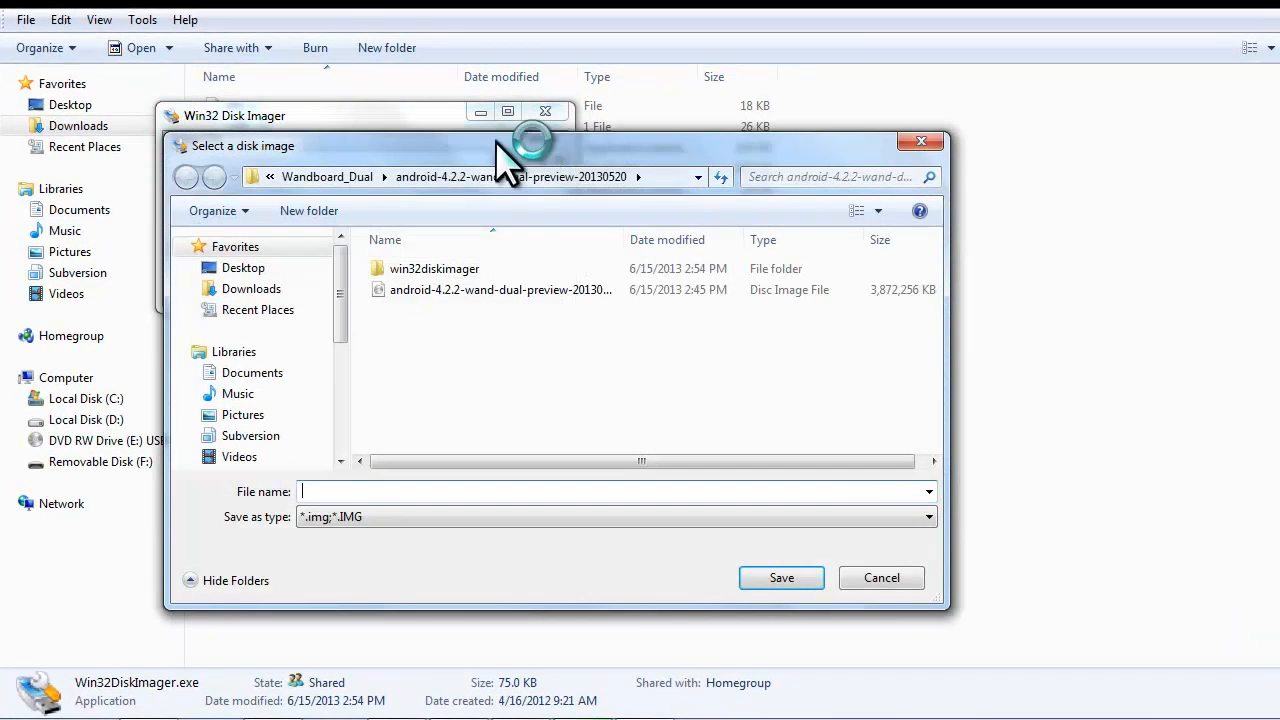
left_click(500, 289)
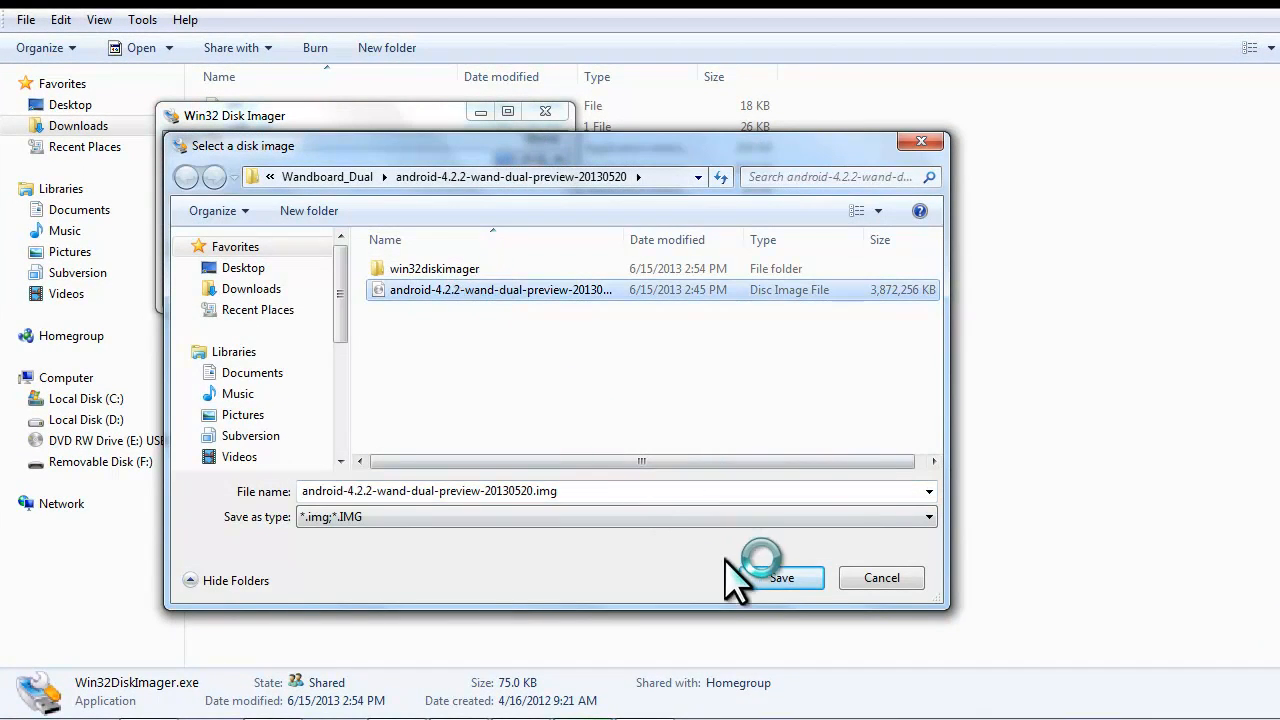
left_click(781, 578)
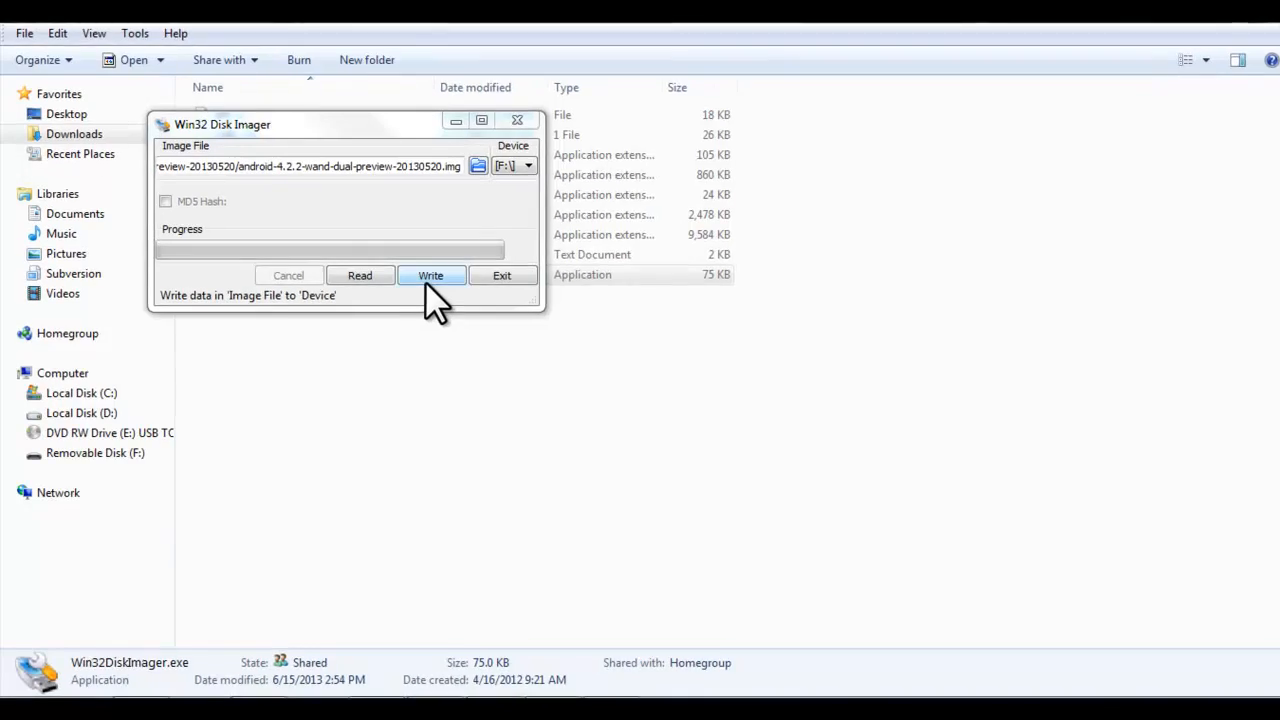
Step: Write the Android image to drive F: and confirm the overwrite warning
left_click(430, 275)
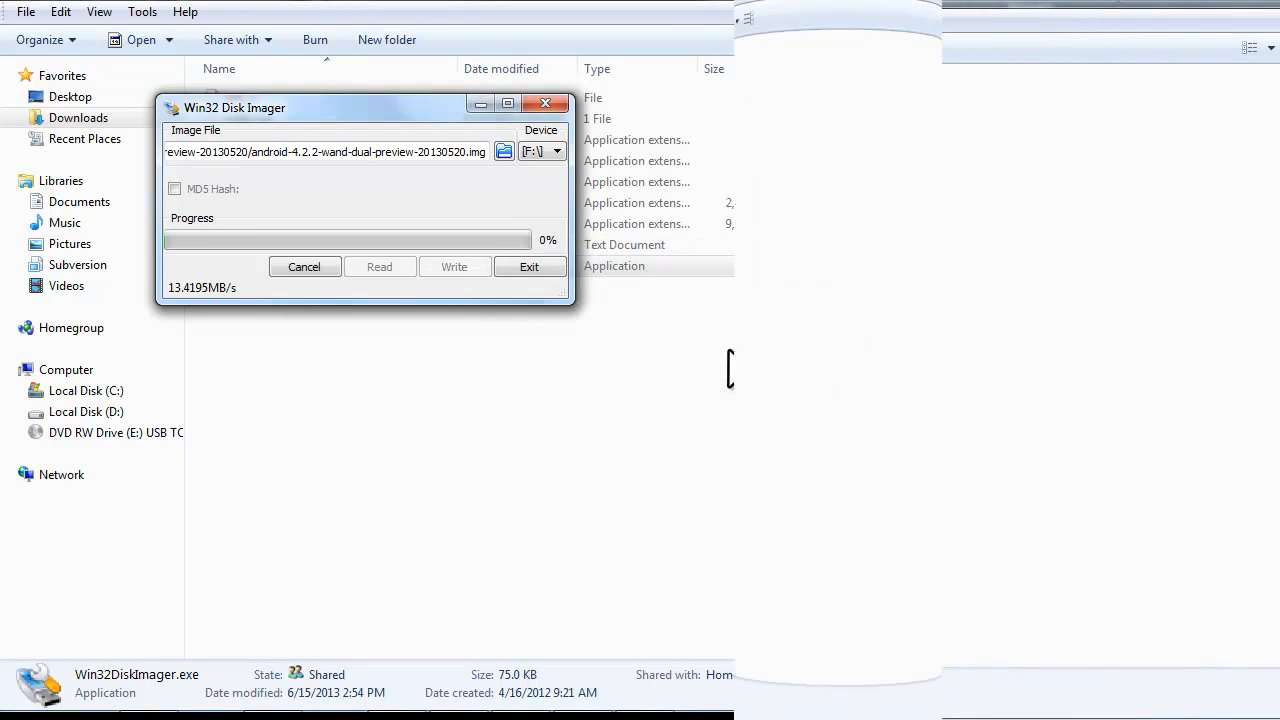
left_click(454, 266)
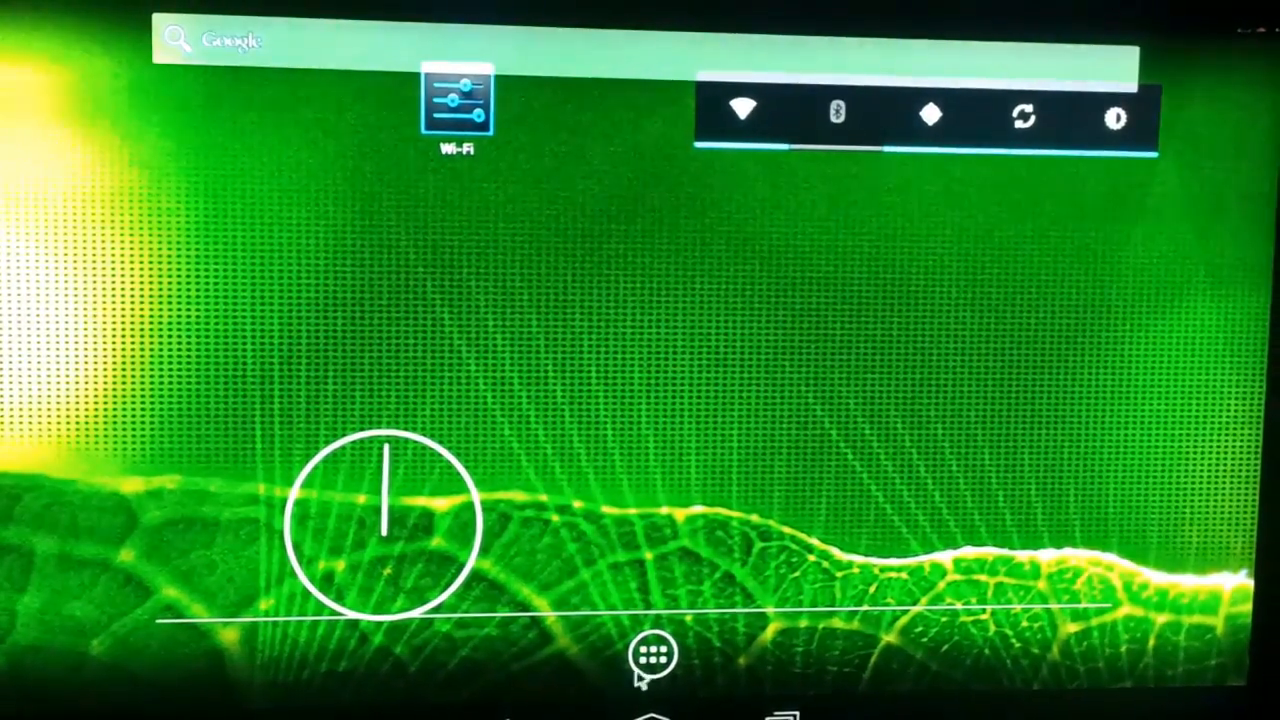
Step: Open the Android app drawer from the home screen's all-apps icon
left_click(653, 655)
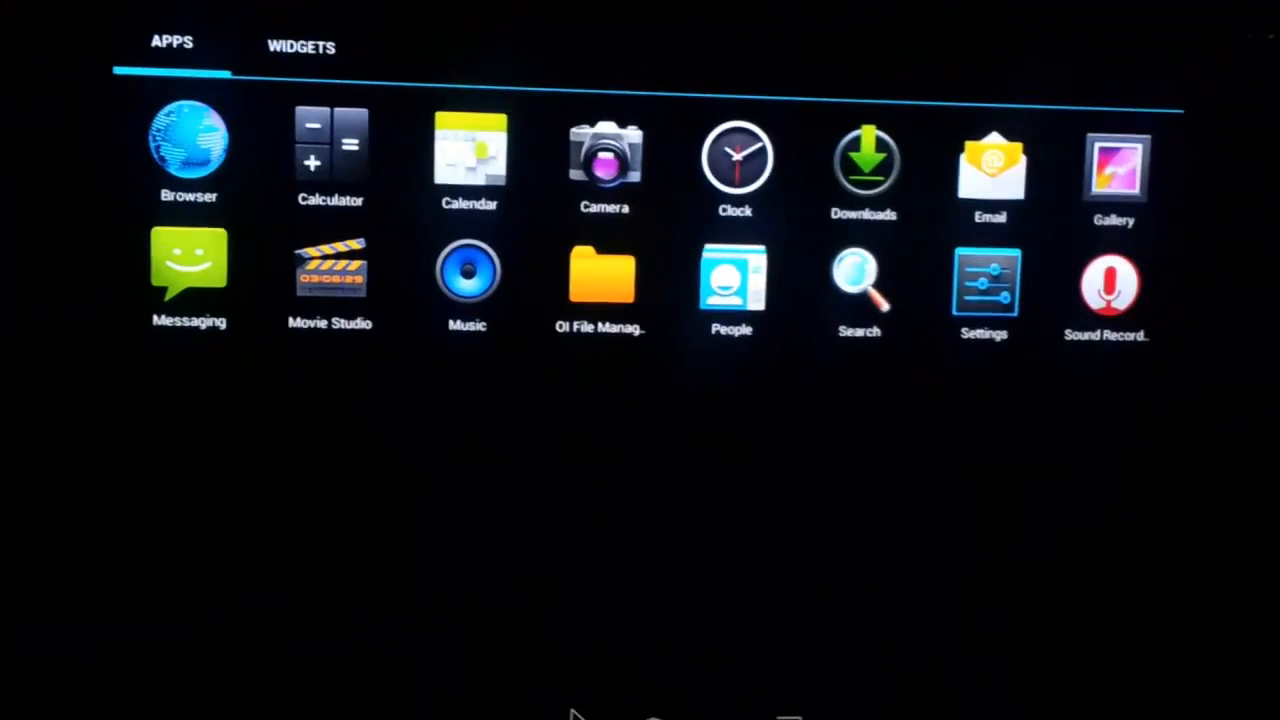